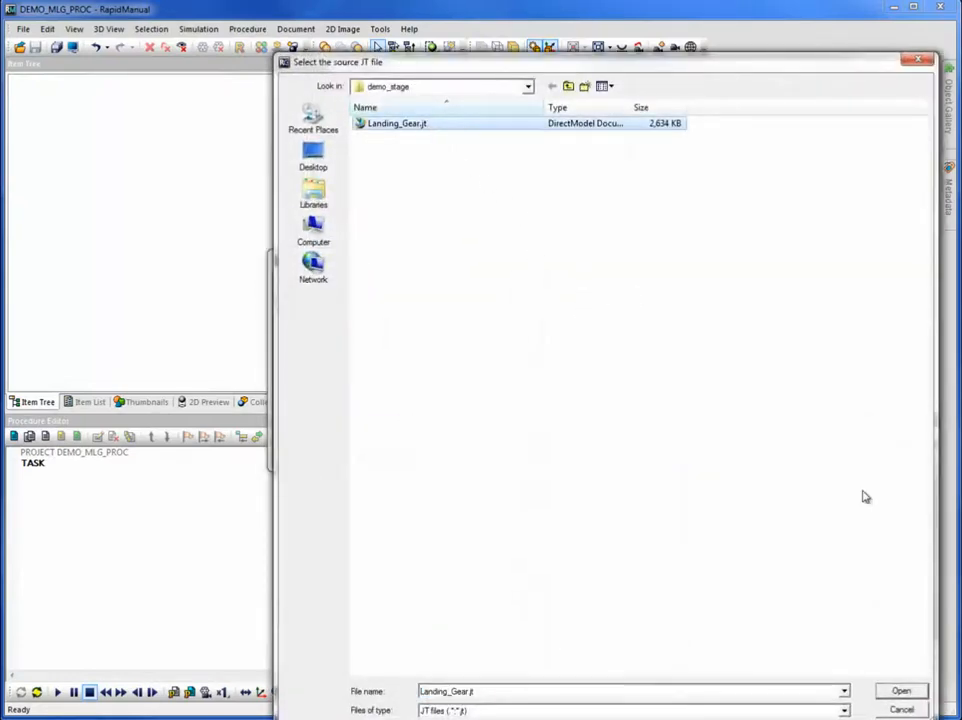
Import Landing_Gear.jt from the source JT file dialog into the RapidManual project.
click(899, 690)
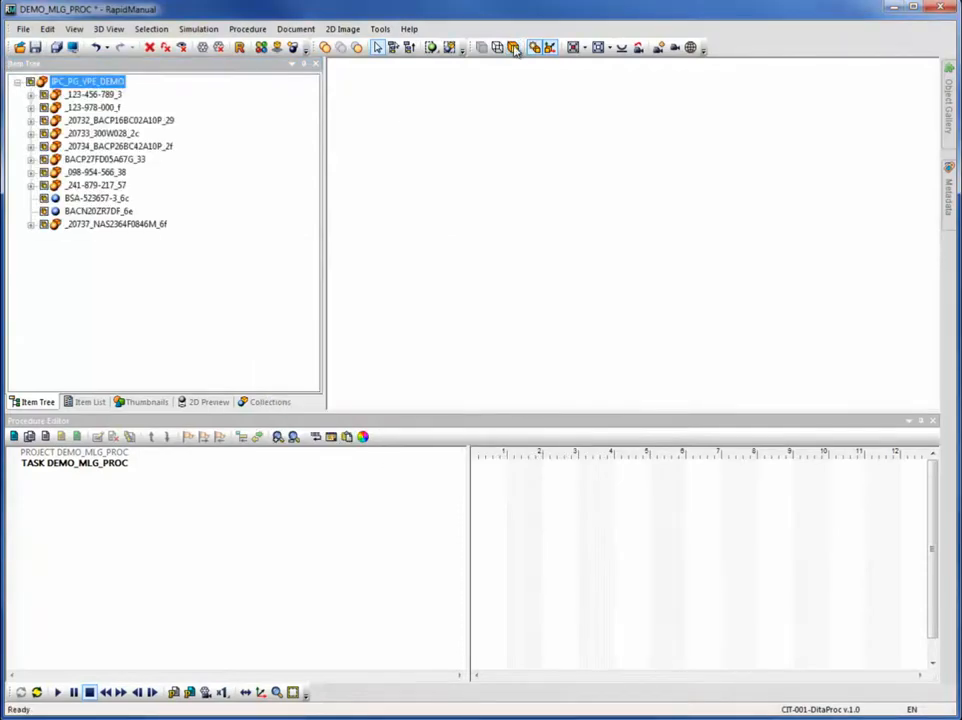
click(573, 47)
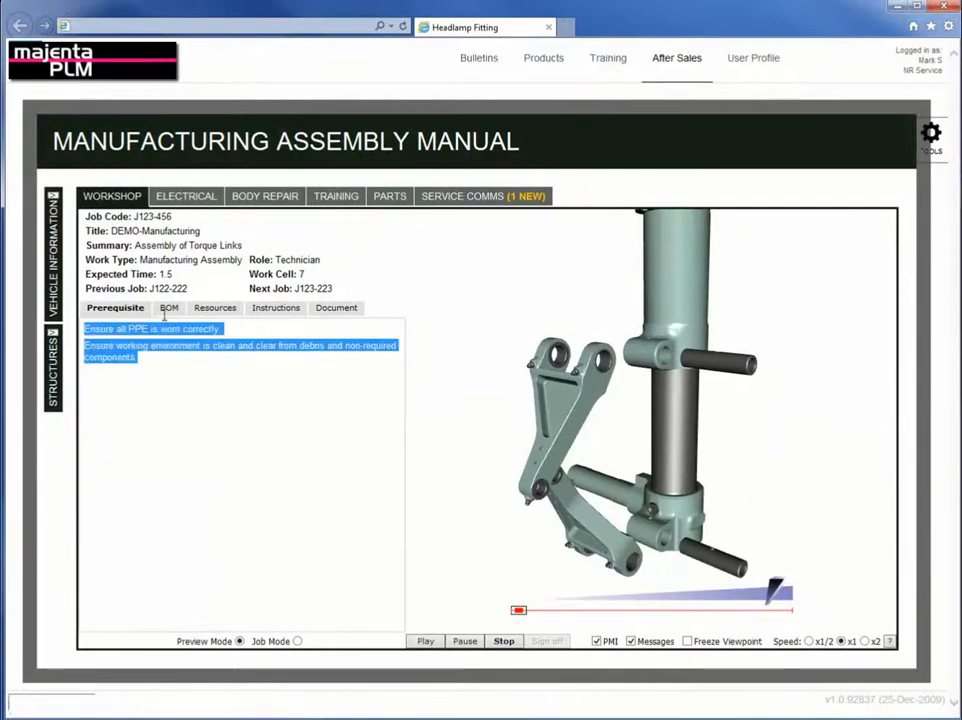
Review the torque link BOM, switch to Instructions, and dismiss the heavy-components note.
click(160, 307)
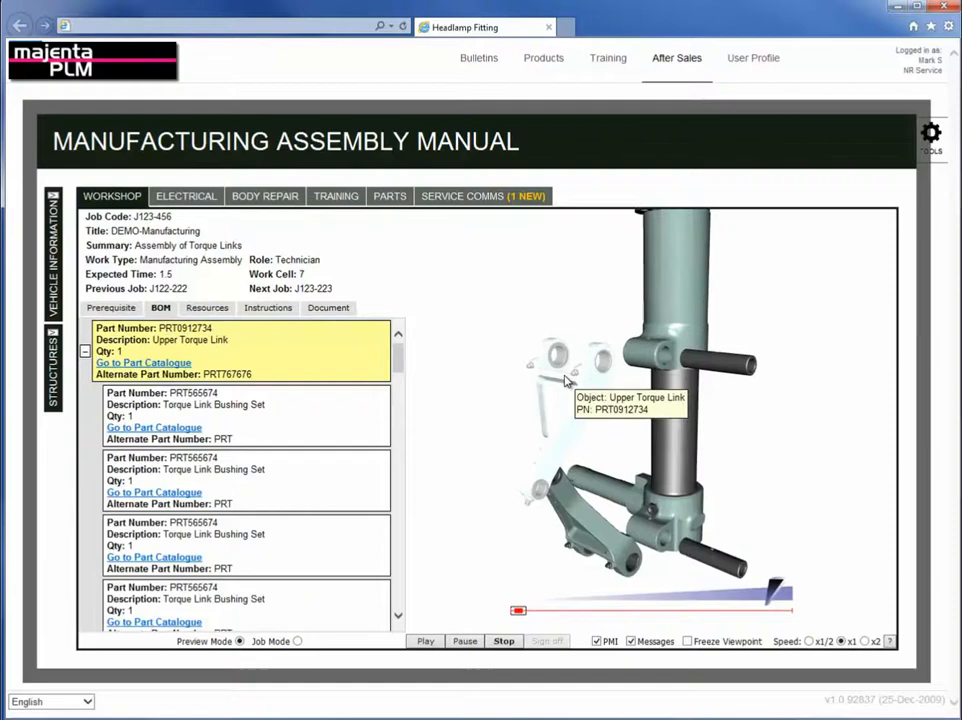
click(271, 307)
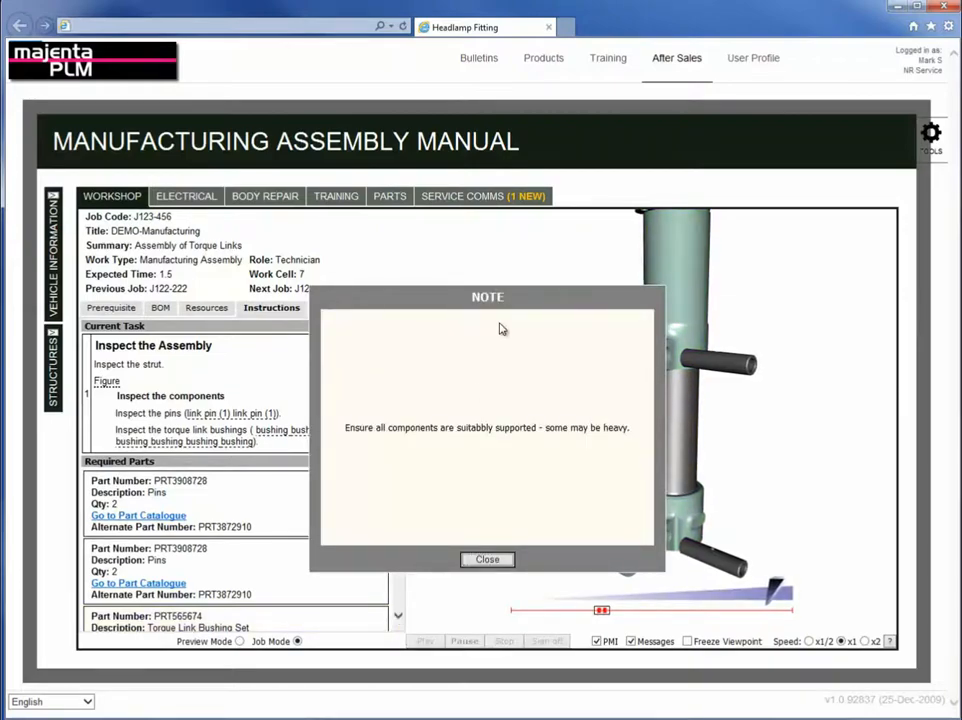
click(487, 559)
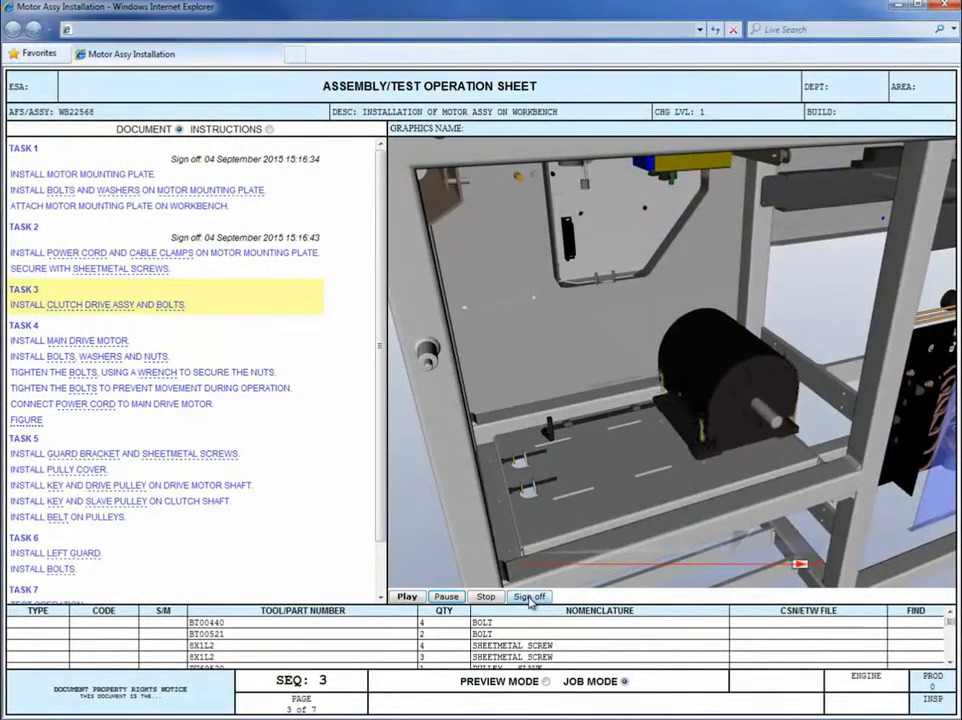
Sign off Task 3, installing the clutch drive assembly and bolts, in Job Mode.
click(529, 596)
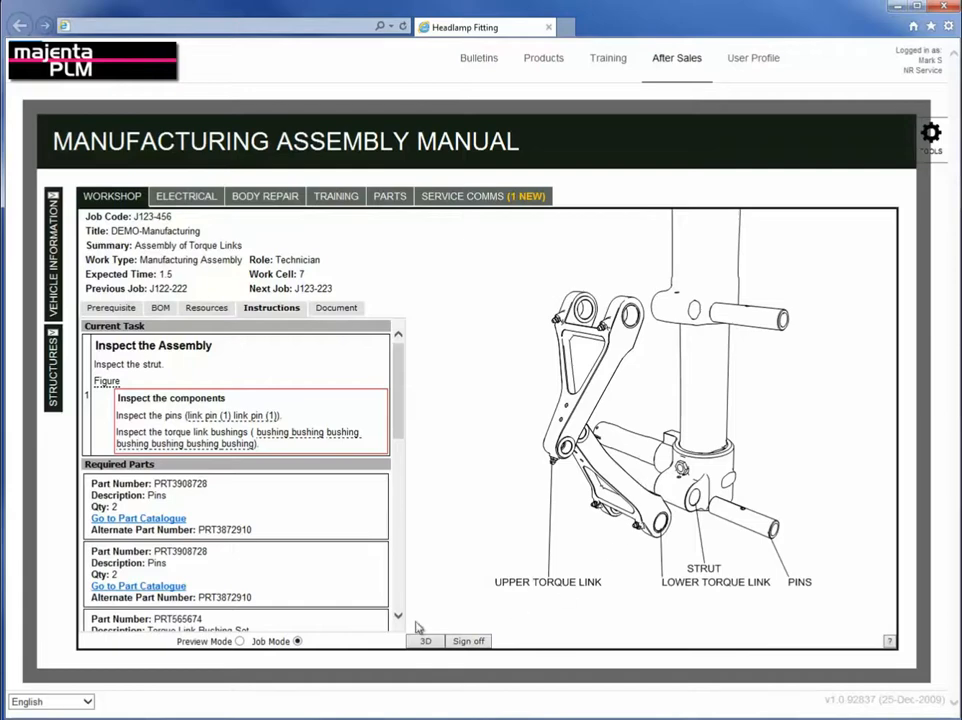
Run the 3D assembly animation and open the HS document 0012 loctite.pdf data sheet.
click(425, 641)
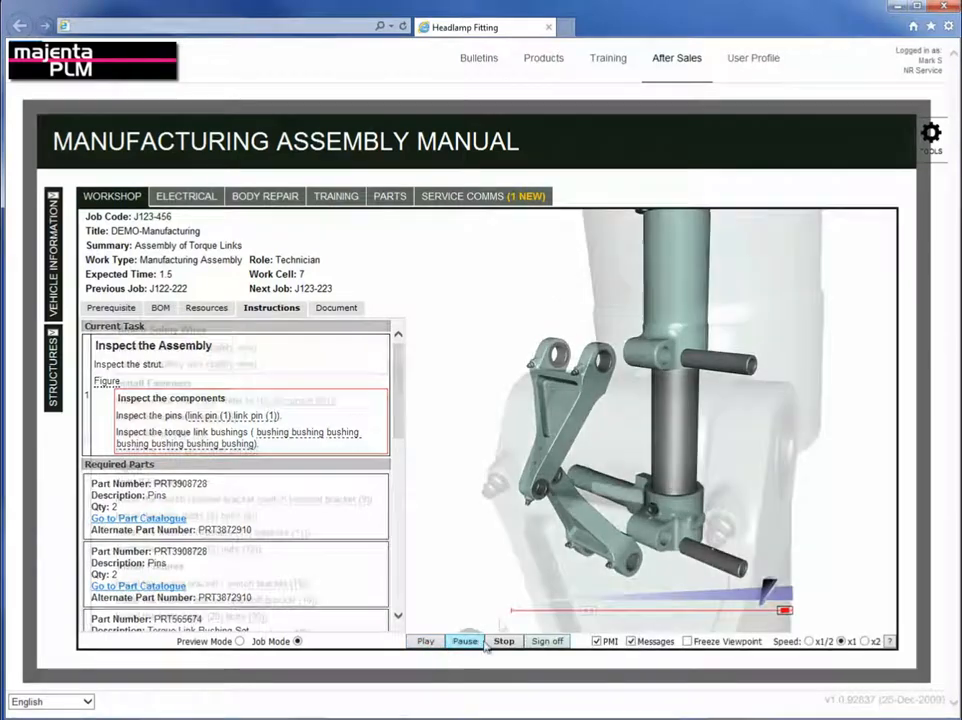
click(424, 641)
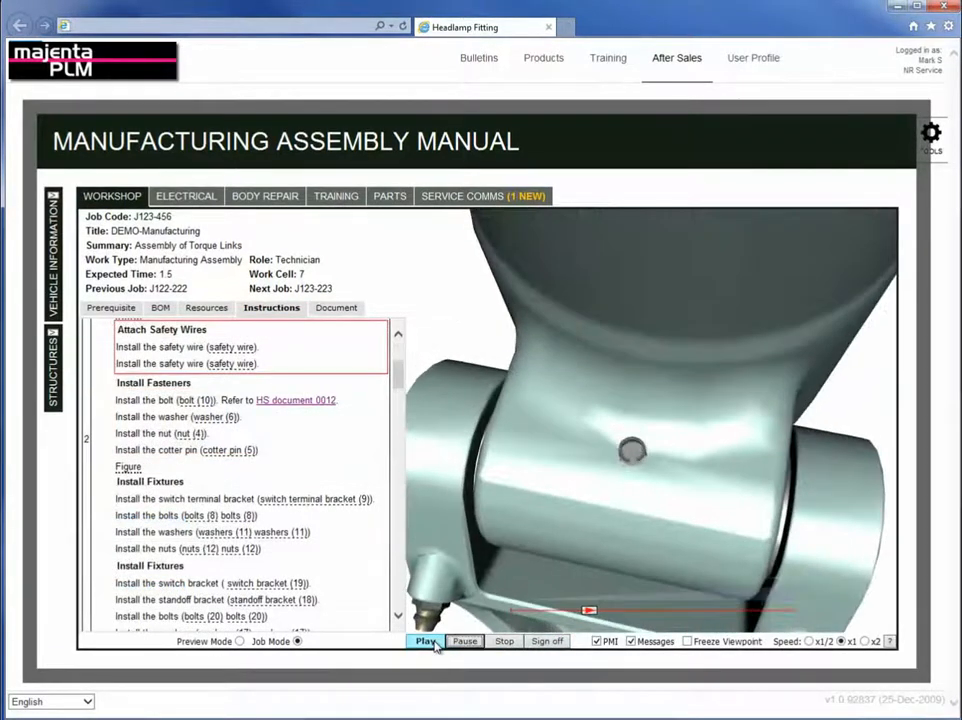
click(424, 641)
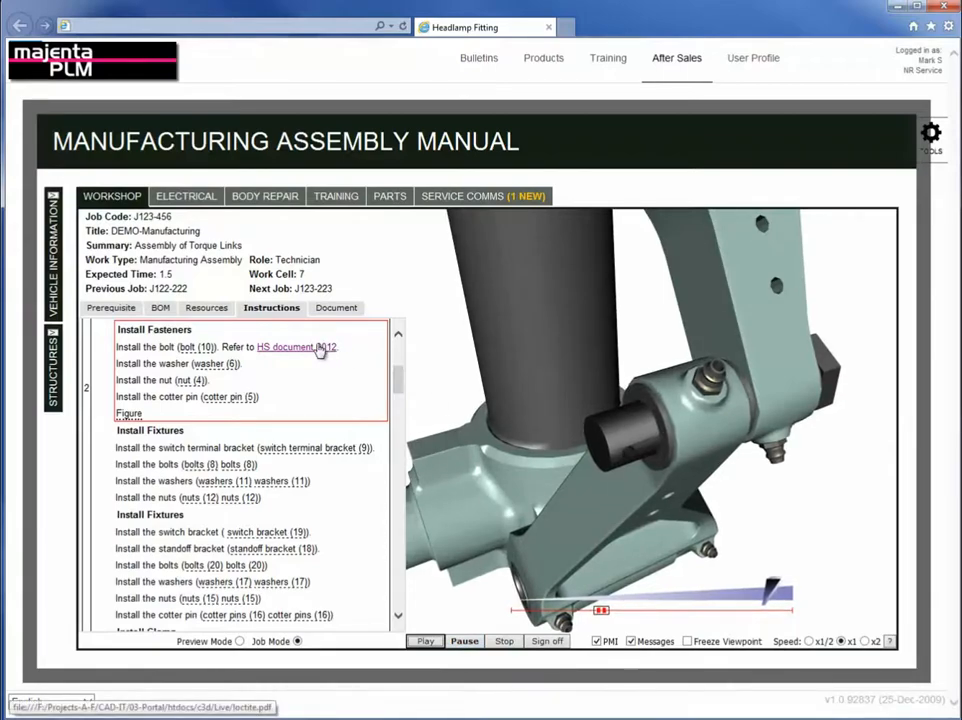
click(285, 347)
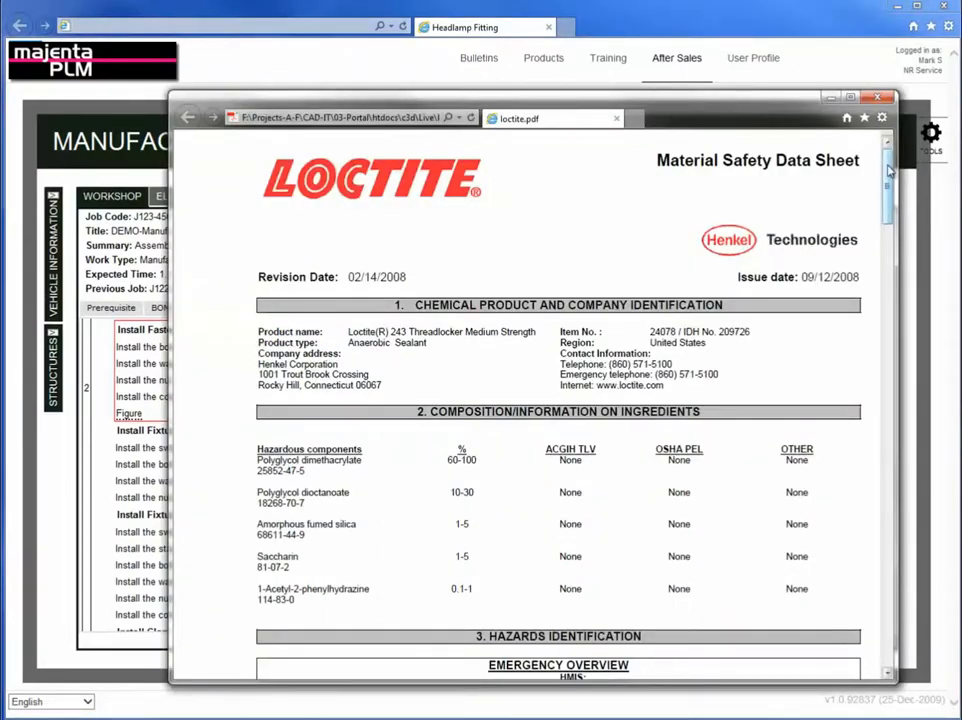
scroll(down, 3)
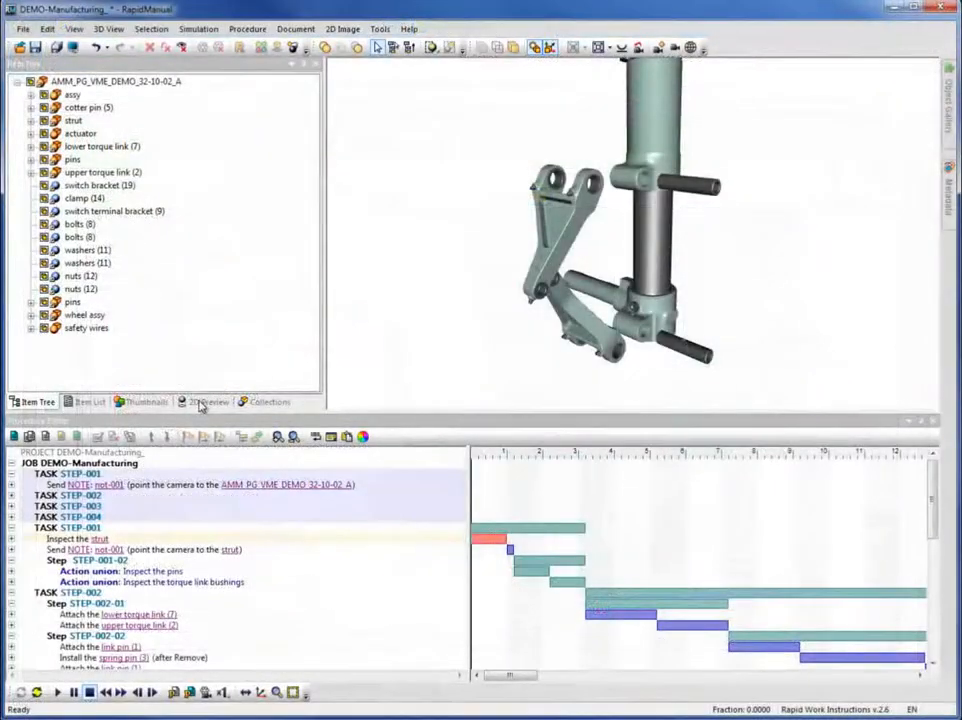
Show the landing gear's 2D line-art preview synced to the current 3D view.
click(211, 401)
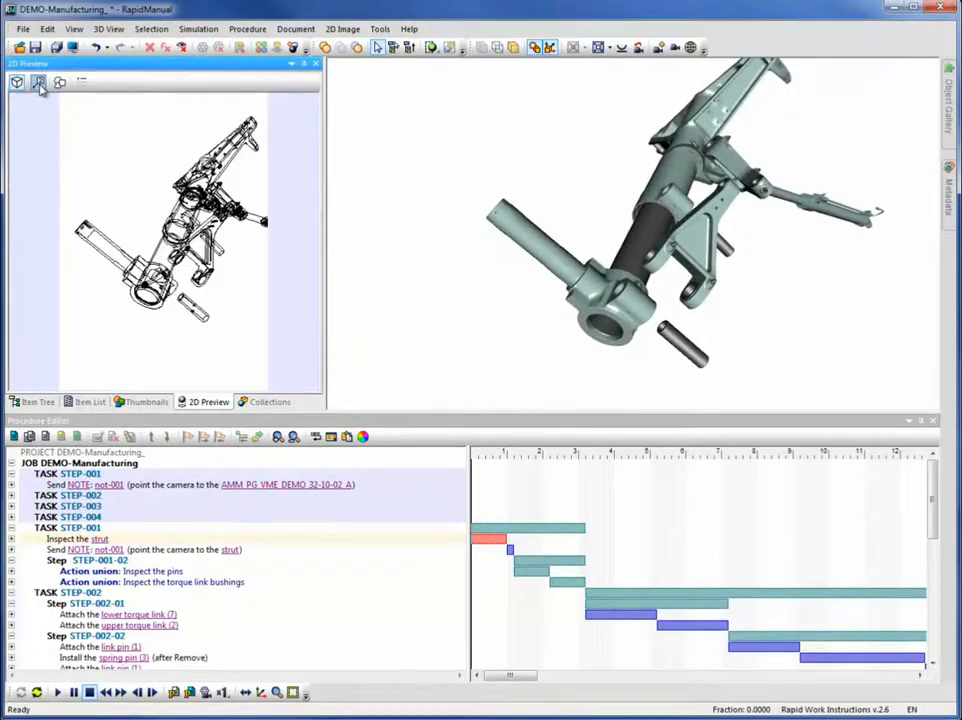
click(38, 82)
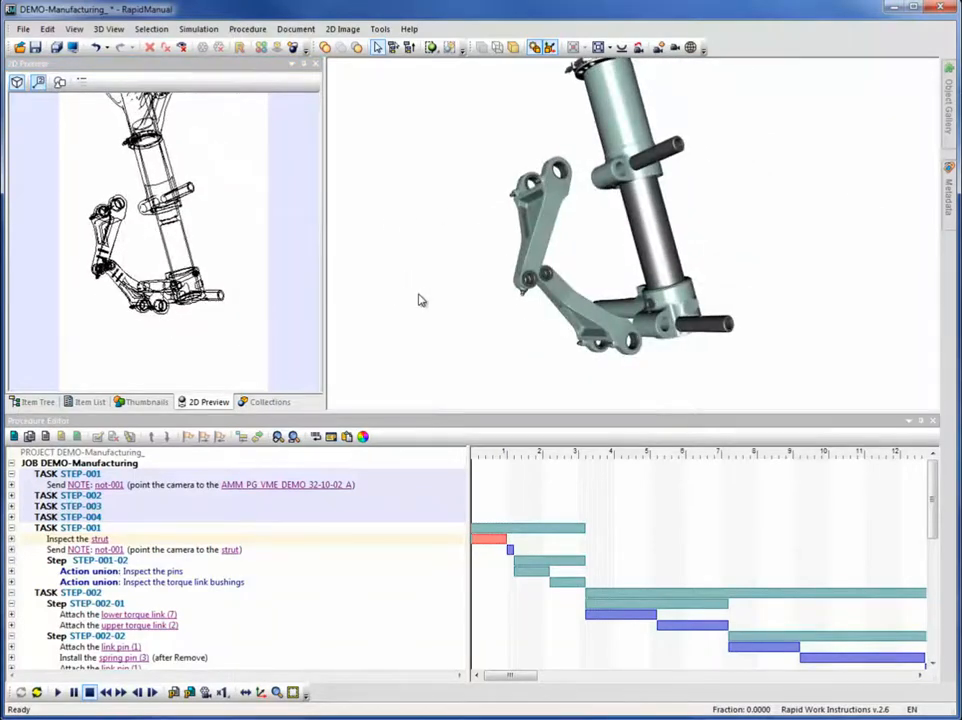
click(638, 47)
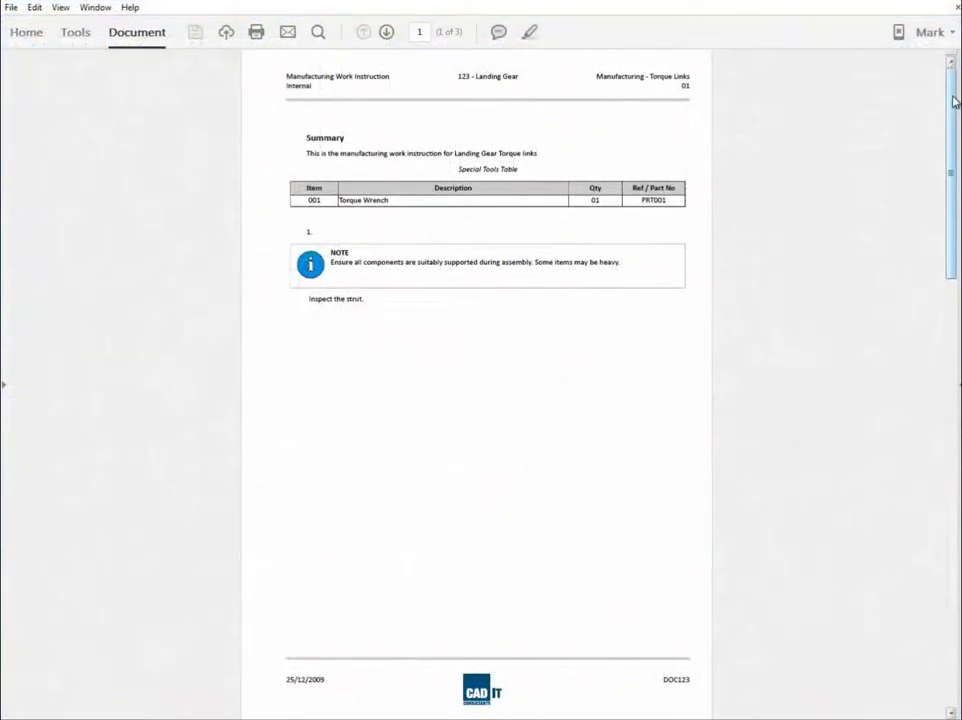
Scroll the work instruction PDF to page 2's torque link illustration and steps.
scroll(down, 3)
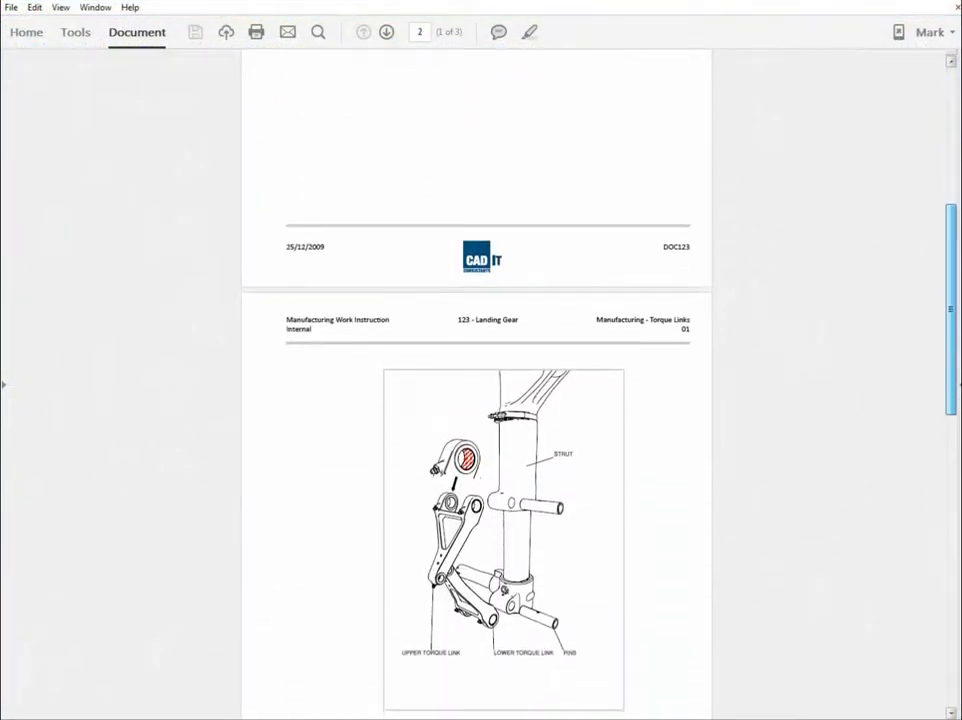
scroll(down, 3)
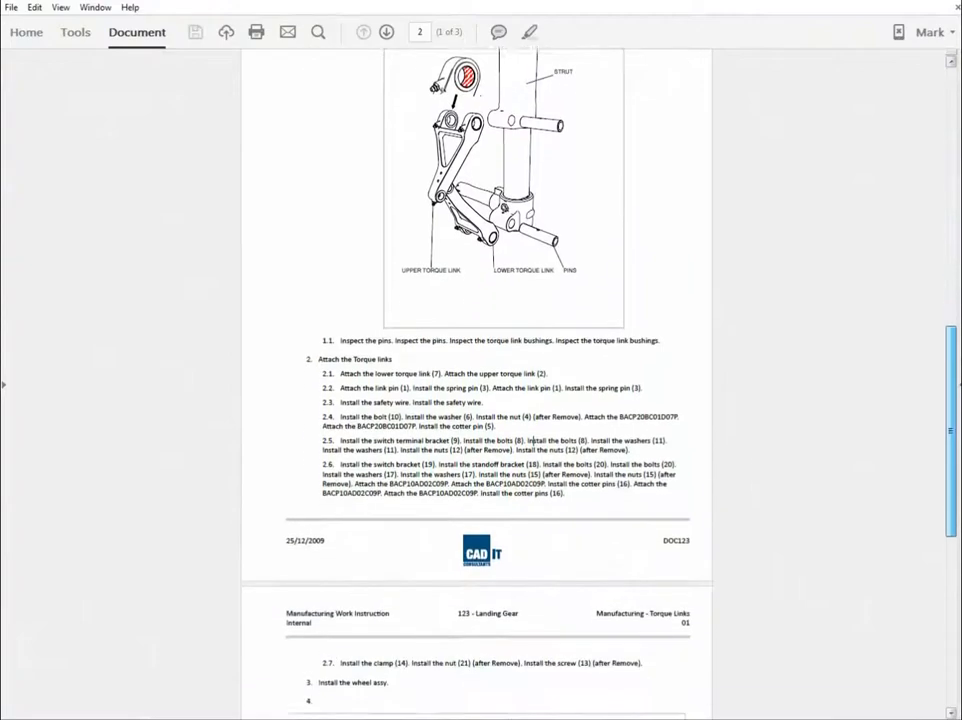
scroll(down, 3)
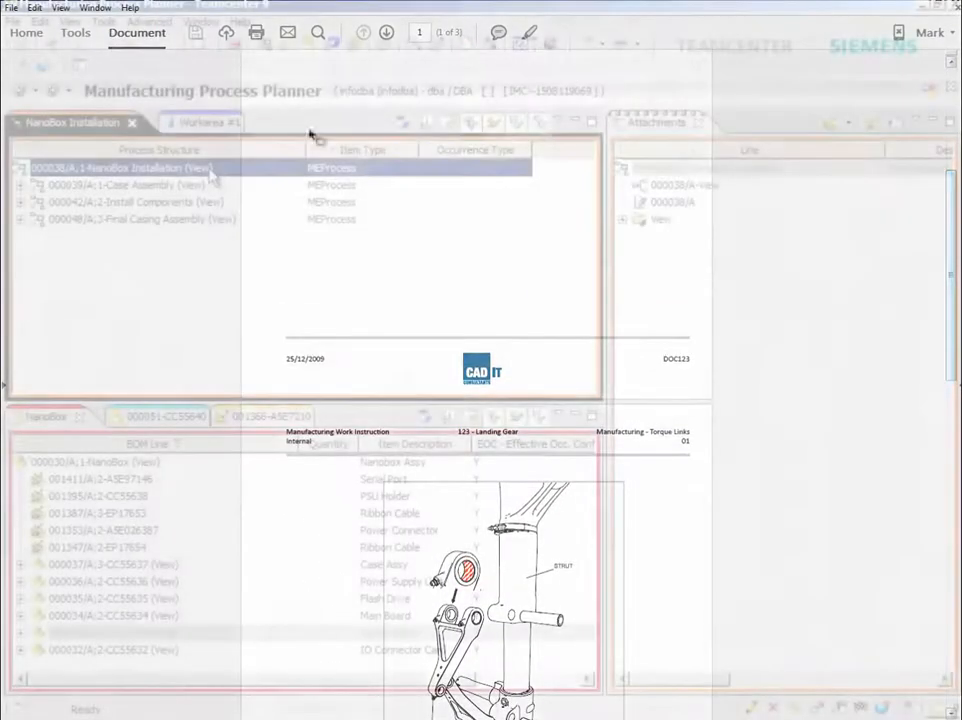
right_click(120, 167)
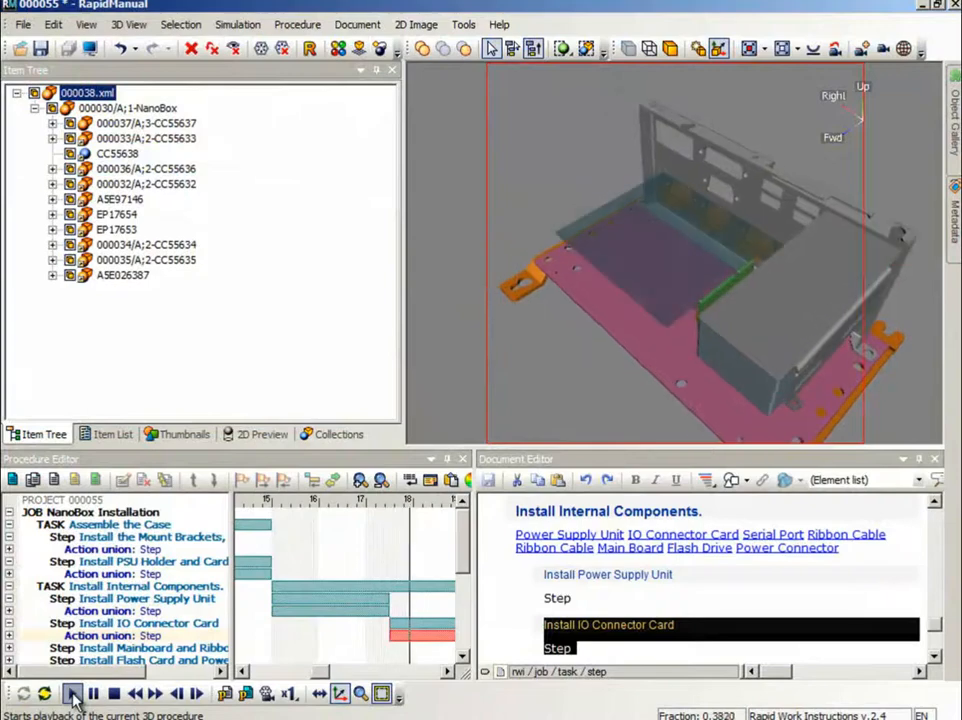
Play the NanoBox procedure animation through the IO connector card and mainboard steps.
click(72, 693)
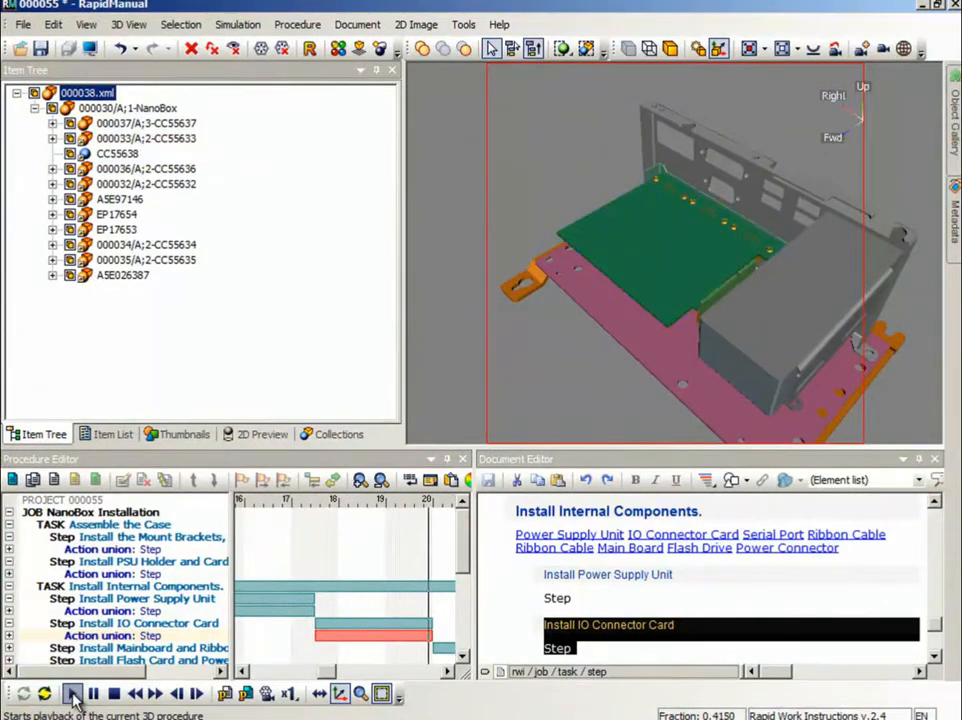
click(72, 693)
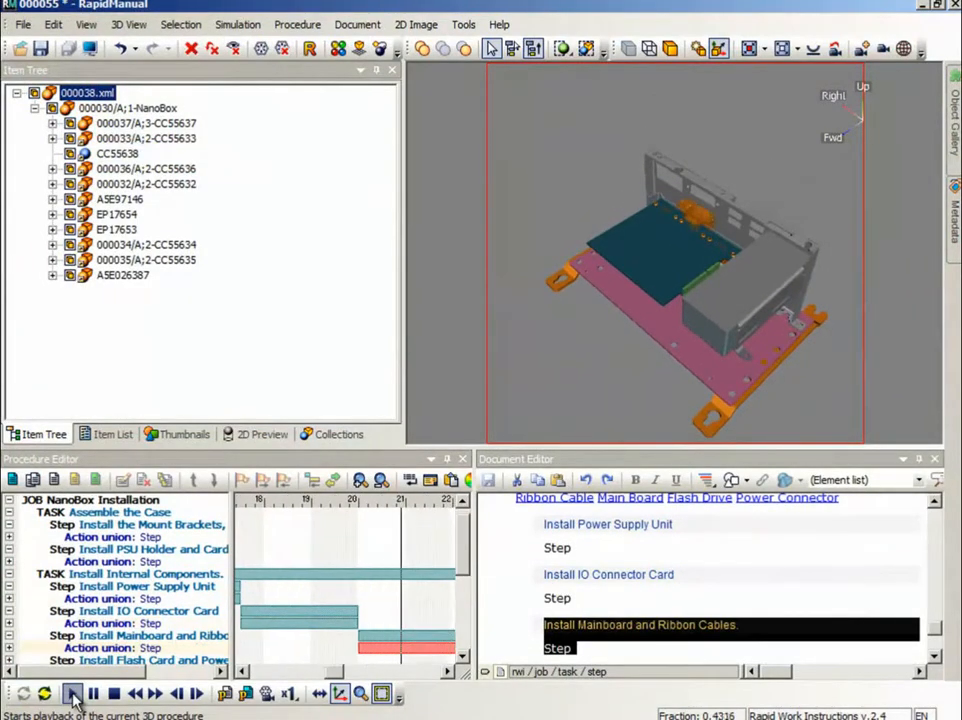
click(71, 693)
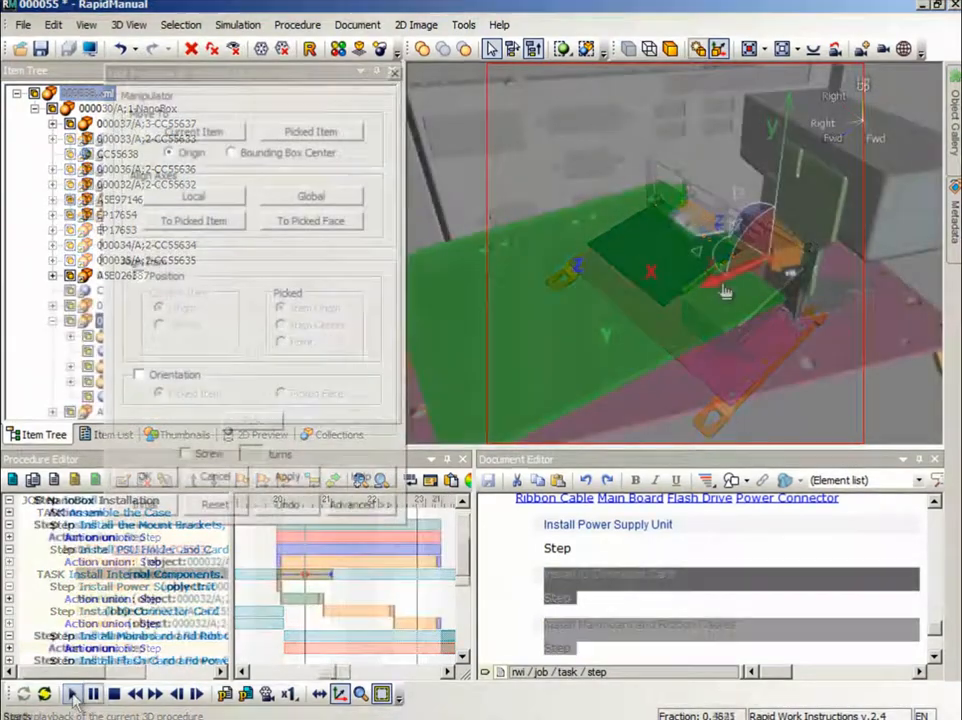
click(72, 693)
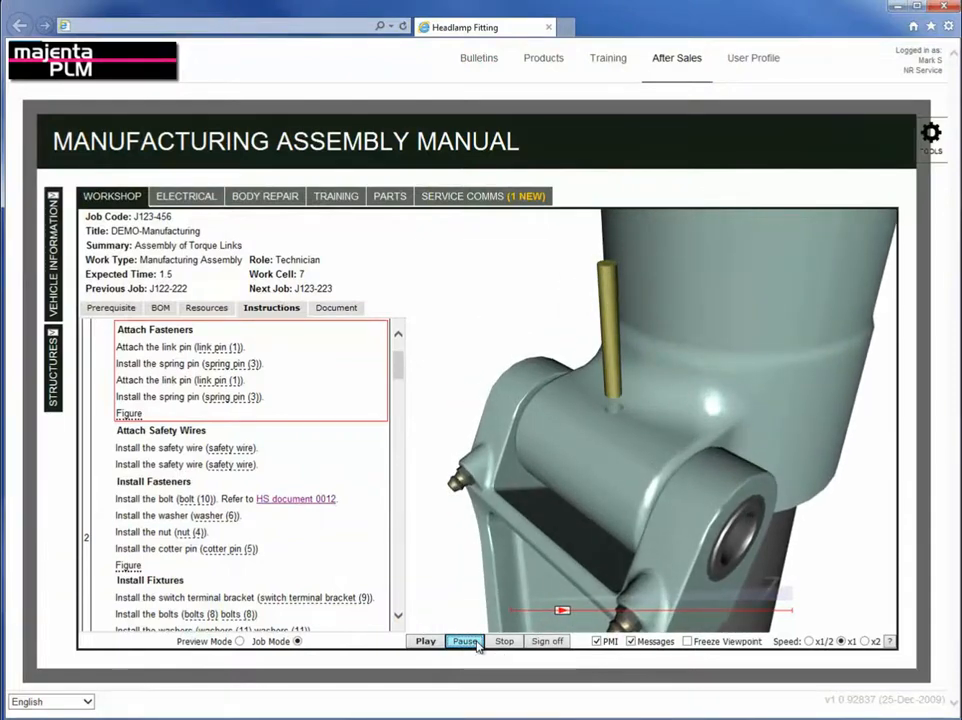
Pause and resume the 3D playback until the Attach Safety Wires animation runs.
click(463, 641)
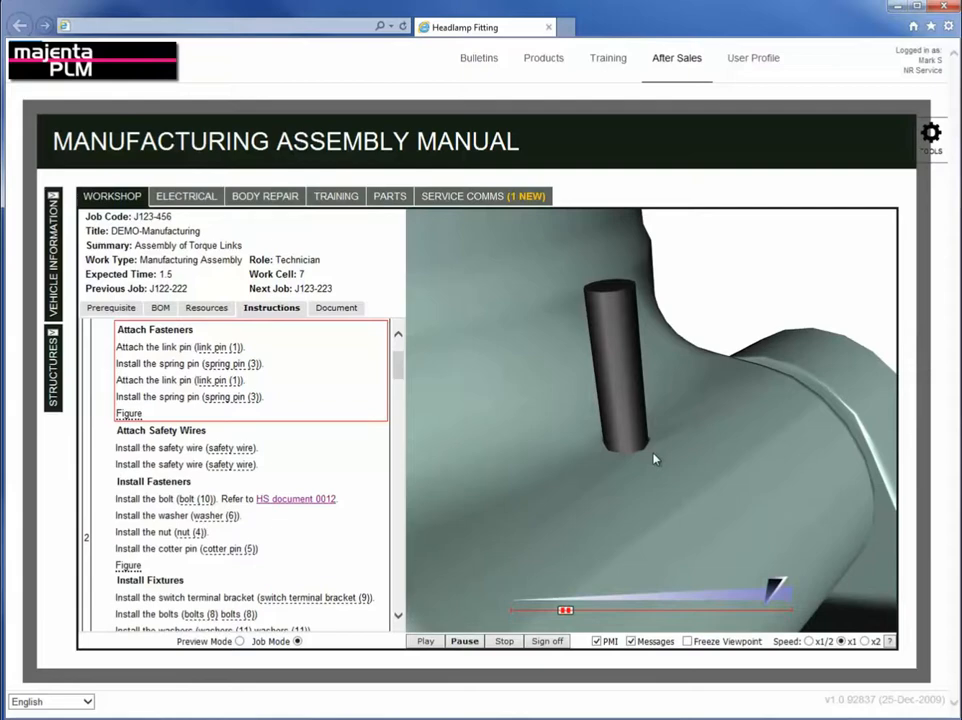
click(425, 641)
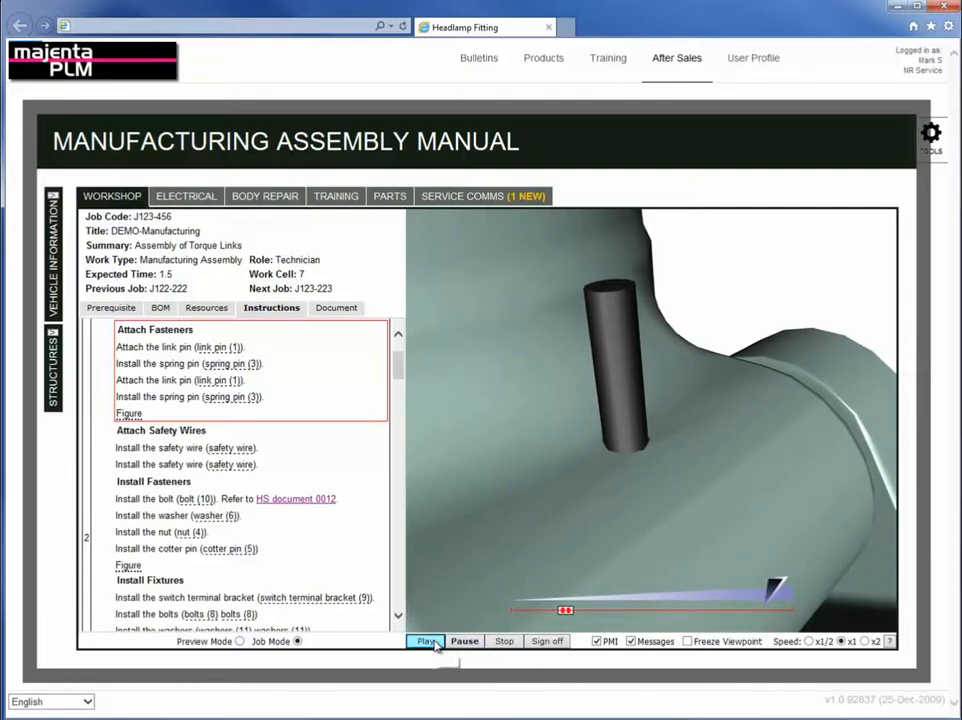
click(425, 641)
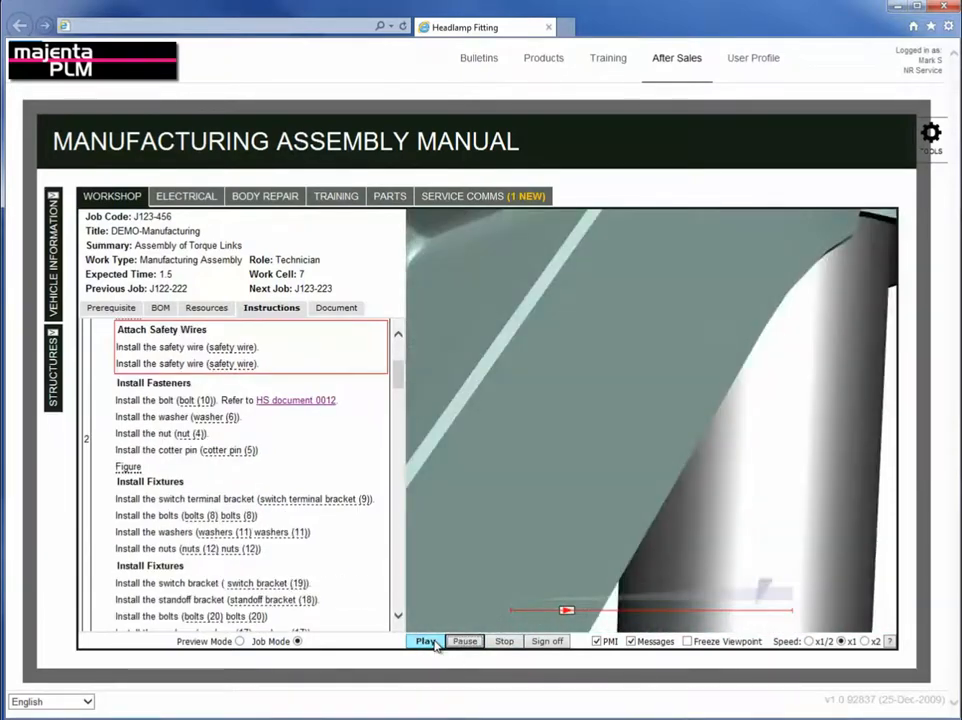
click(424, 641)
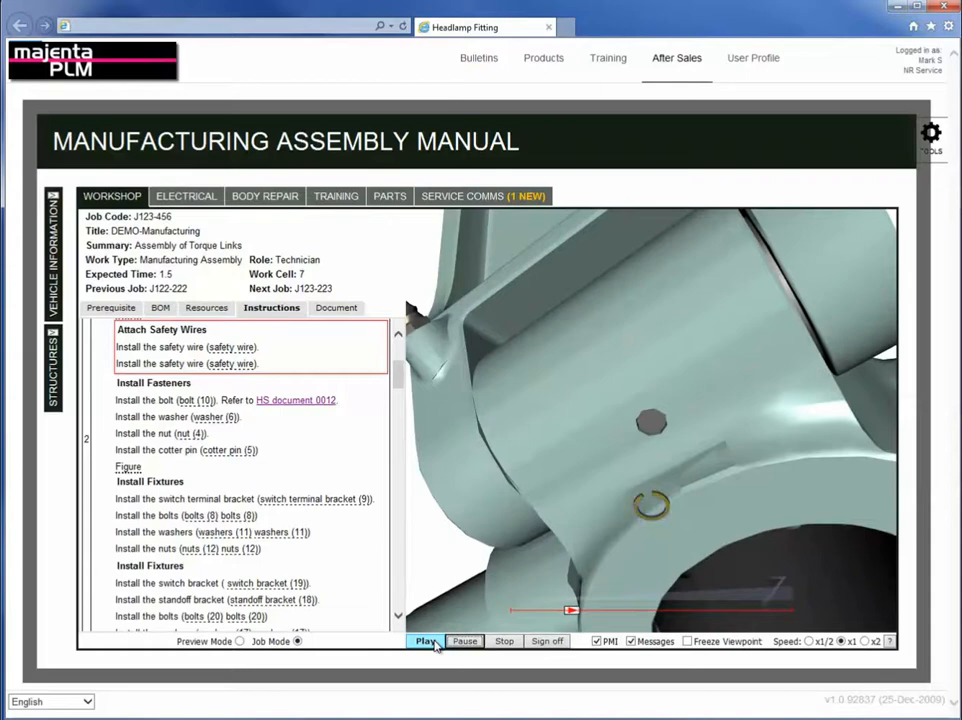
click(424, 641)
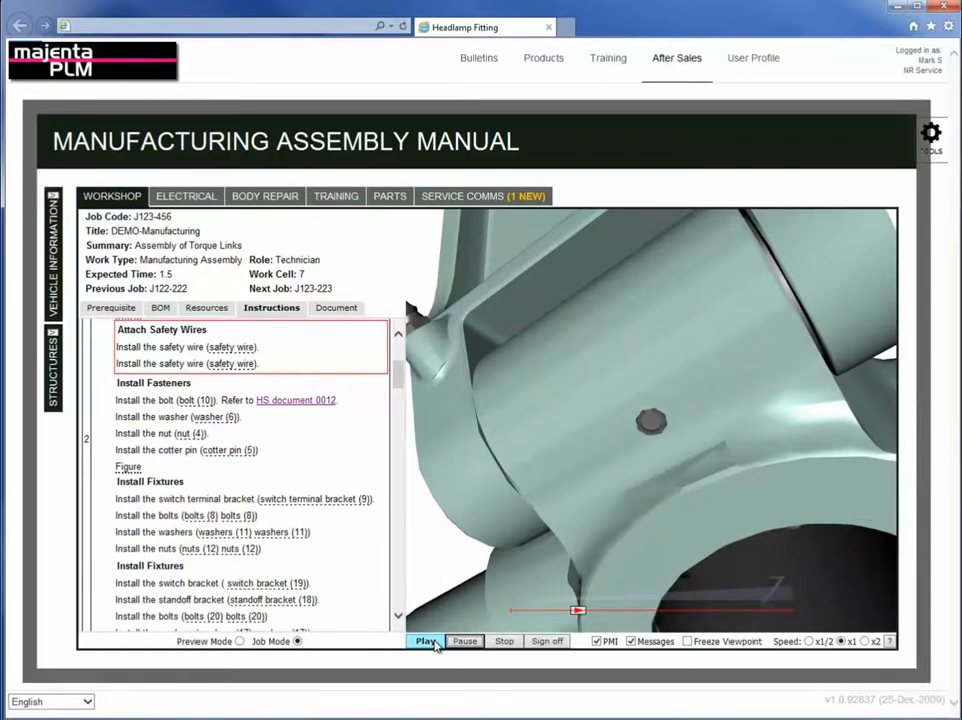
click(424, 641)
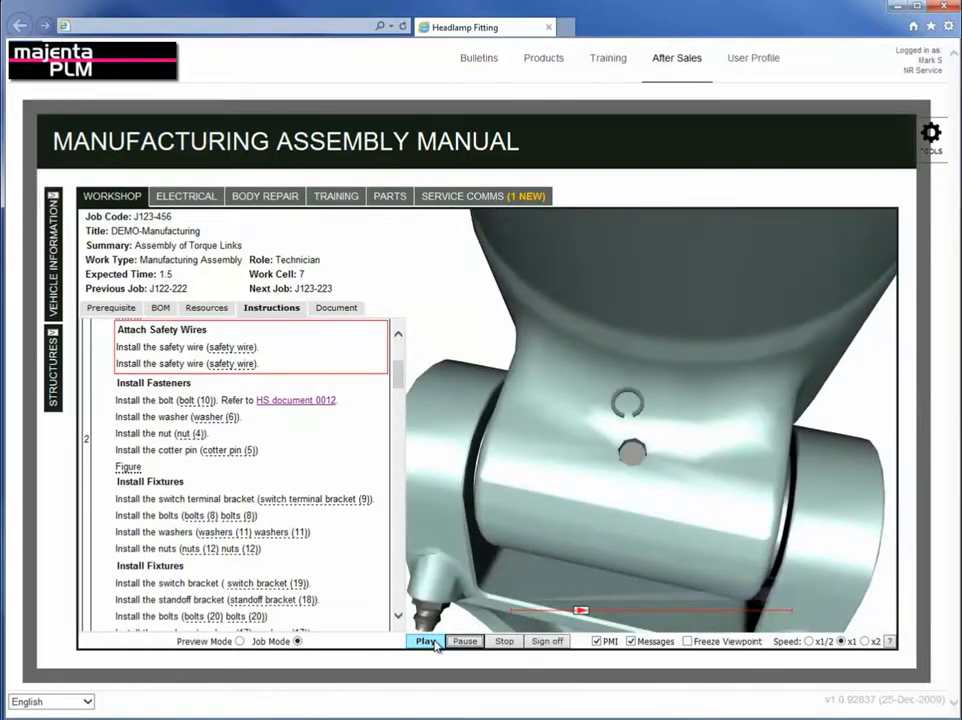
click(424, 641)
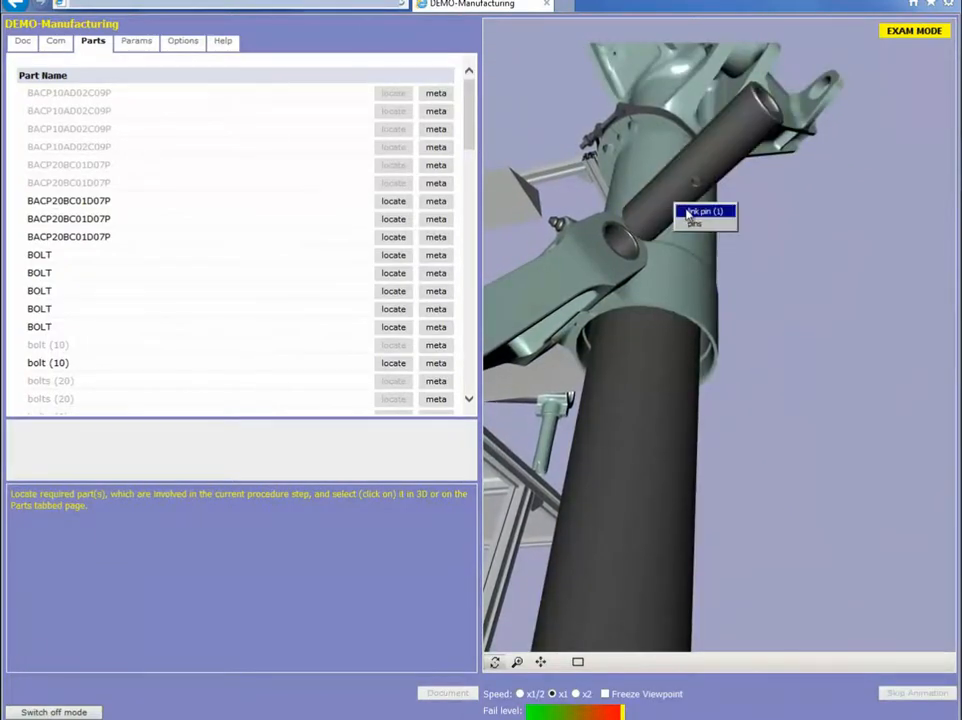
Pick and submit link pin (1) and spring pin (3), then select the washer.
click(705, 215)
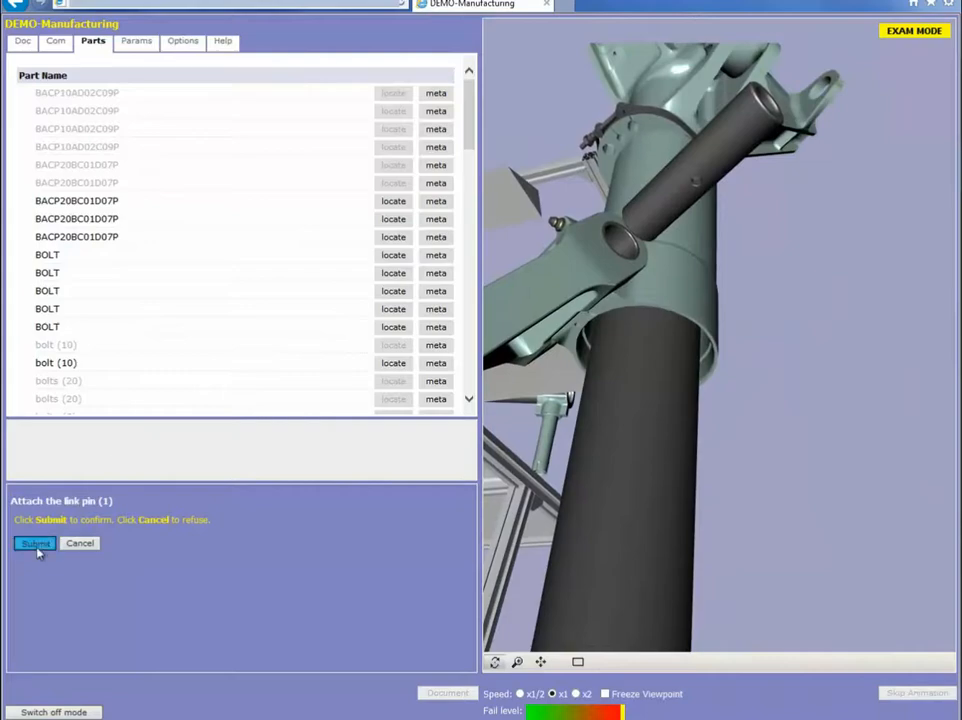
click(35, 543)
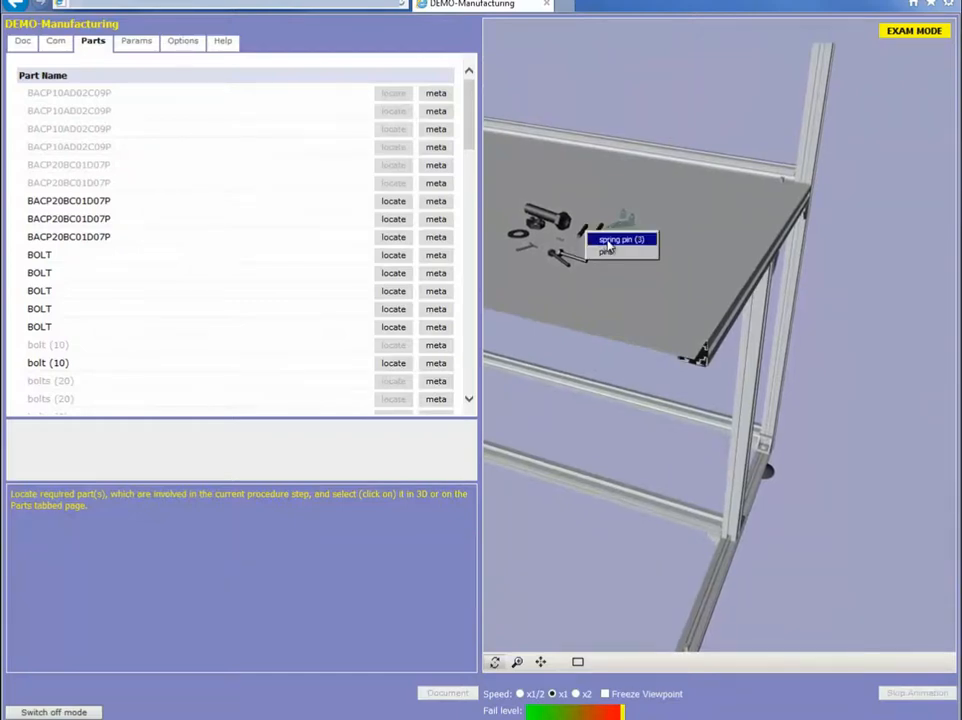
click(620, 244)
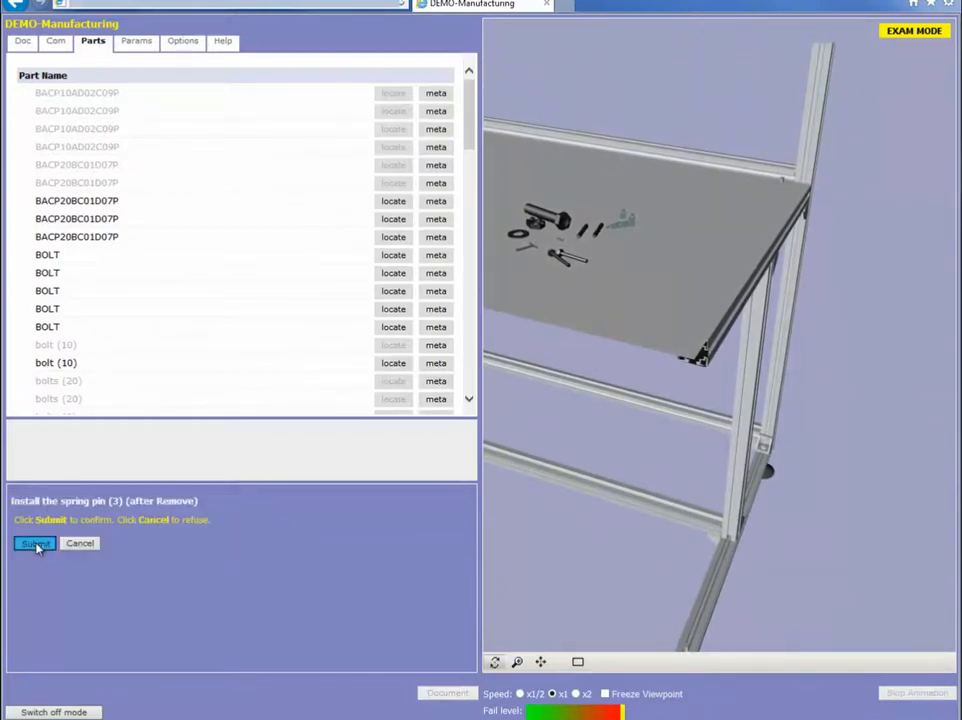
click(35, 543)
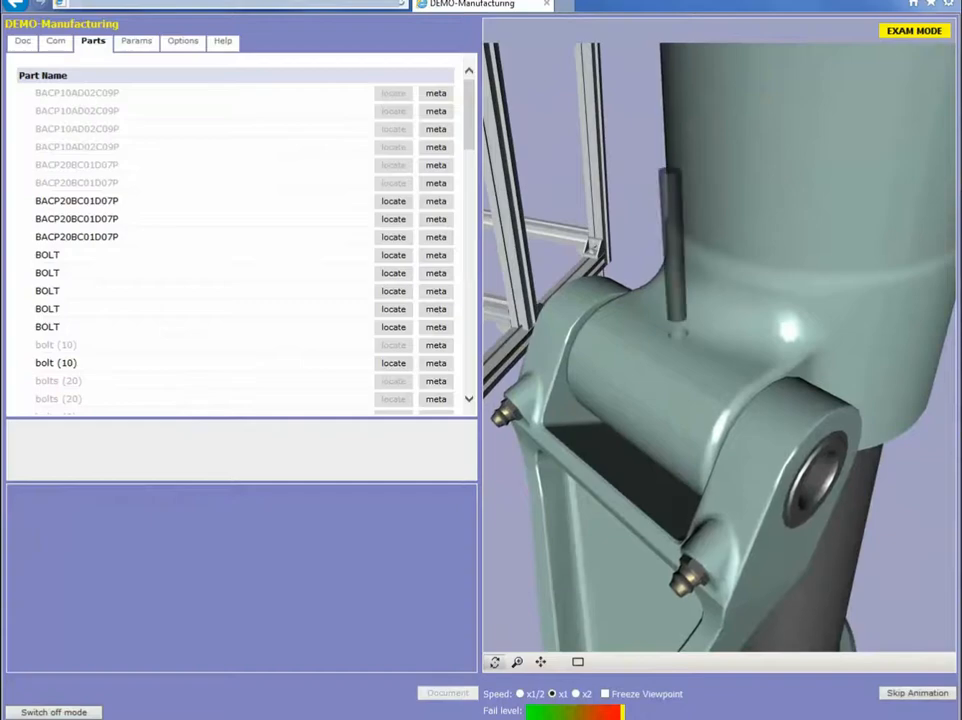
click(44, 362)
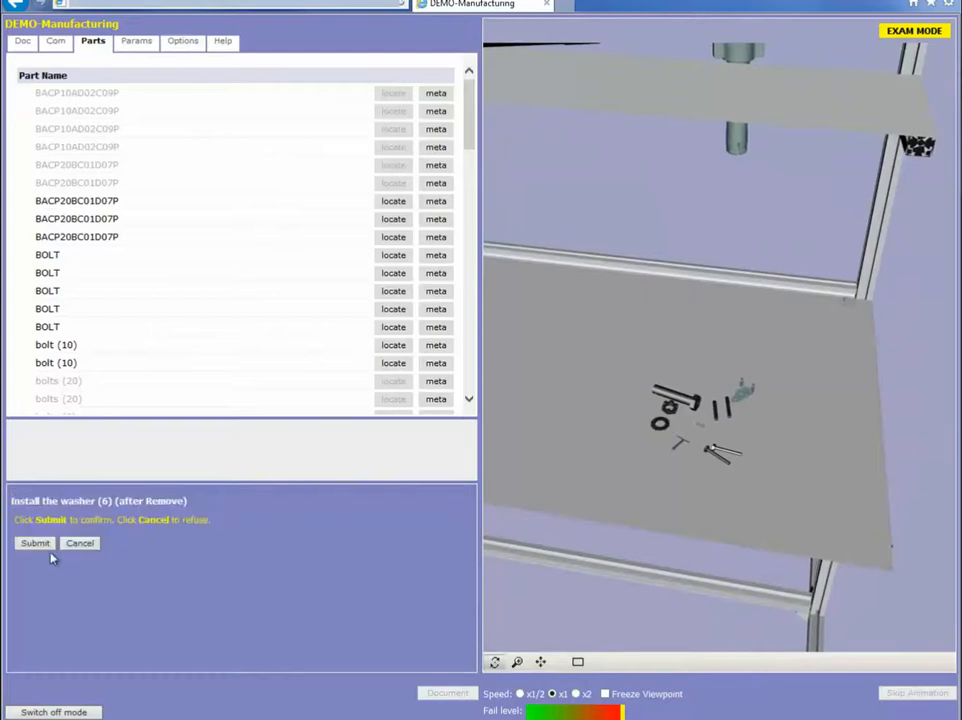
Submit the washer (6) and nut (4) installs, finishing the exam with a 67% pass.
click(35, 543)
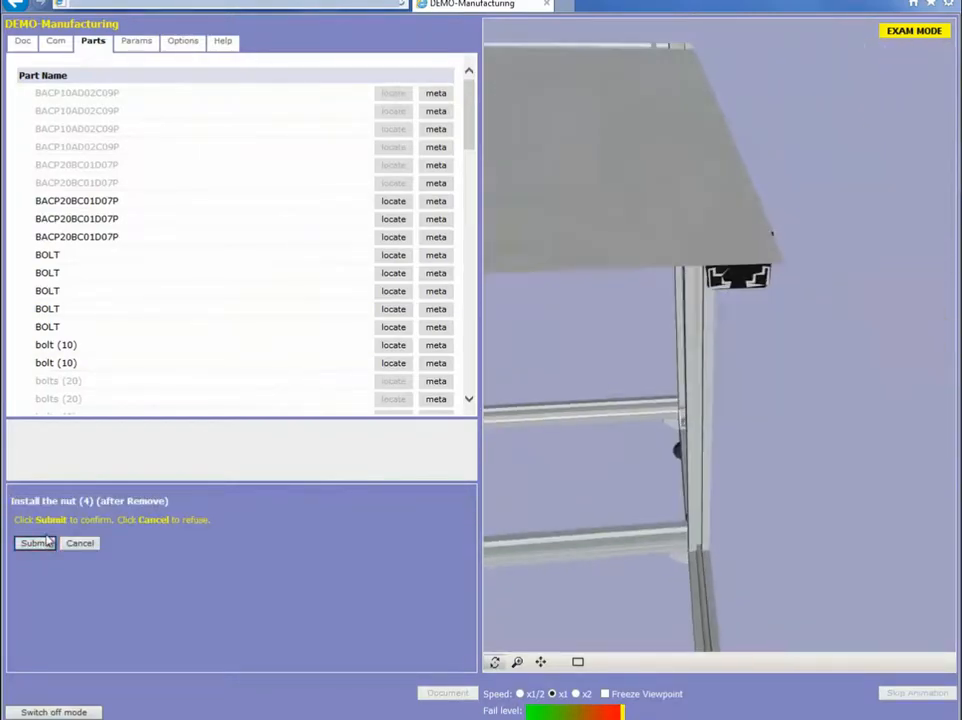
click(35, 543)
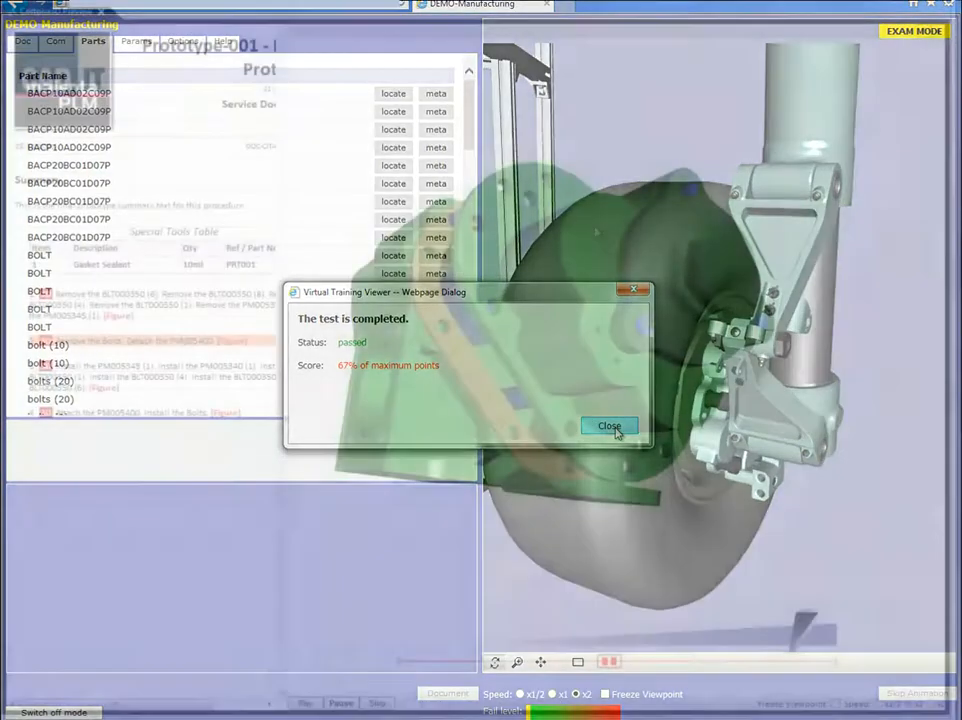
Close the passed-exam results dialog in the Virtual Training Viewer.
click(609, 426)
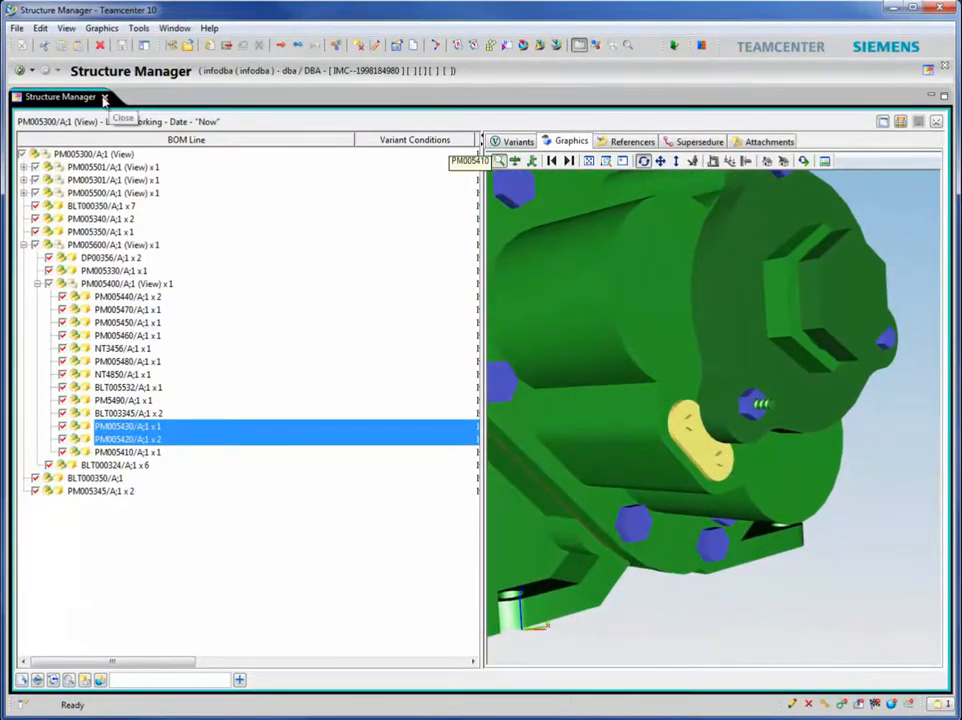
Run Cortona3D Rapid Tools Update on 006746-CIT-R1_P0-Service-03.1 using Latest Working revision rule.
right_click(127, 426)
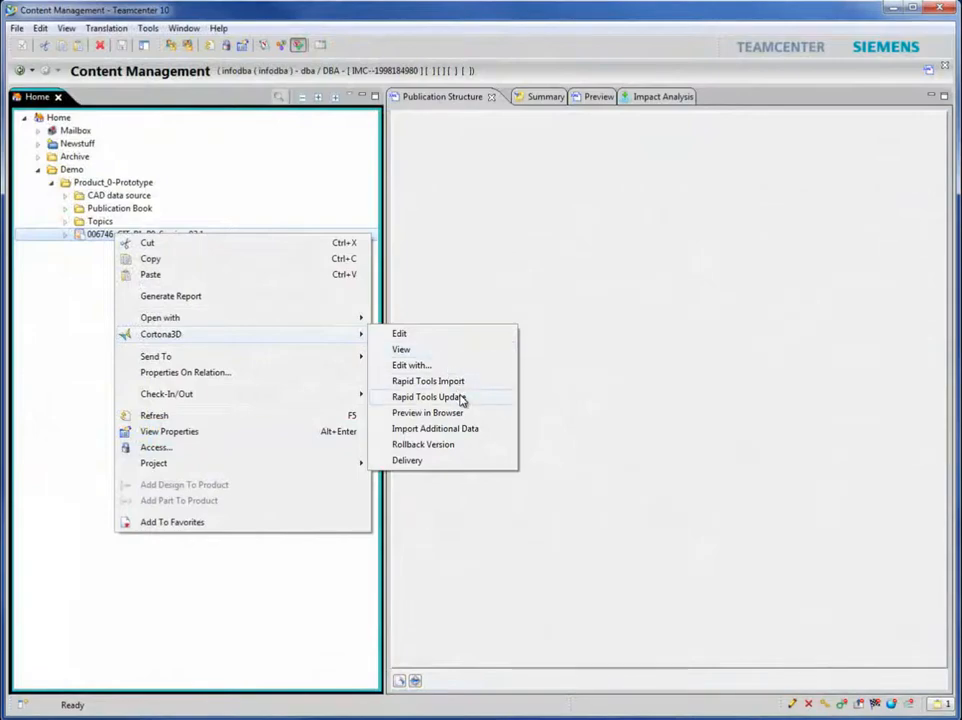
click(427, 397)
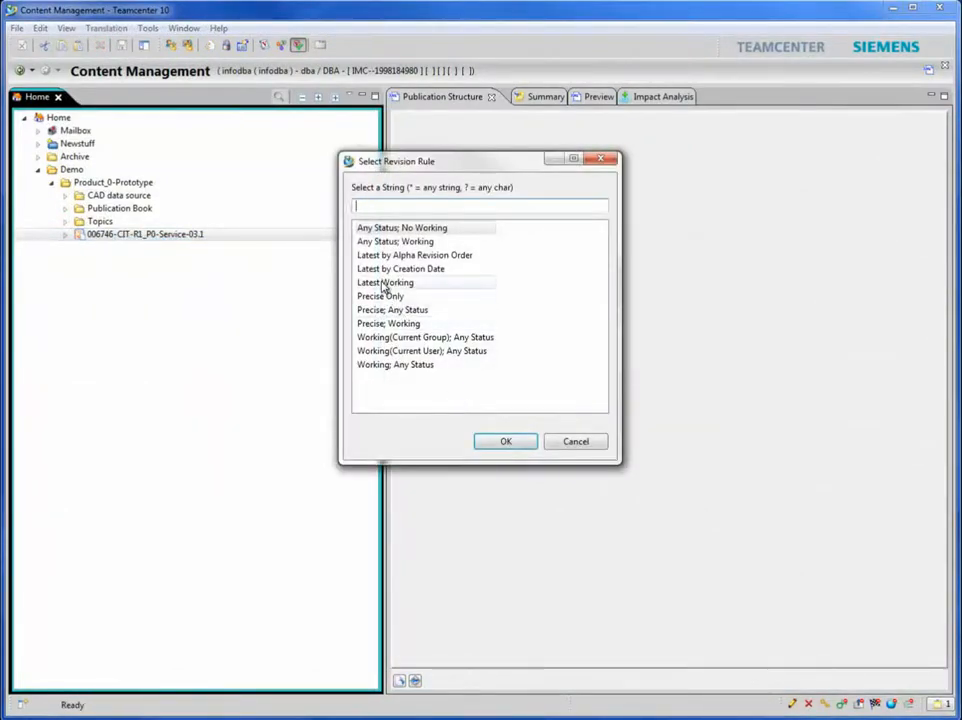
click(505, 441)
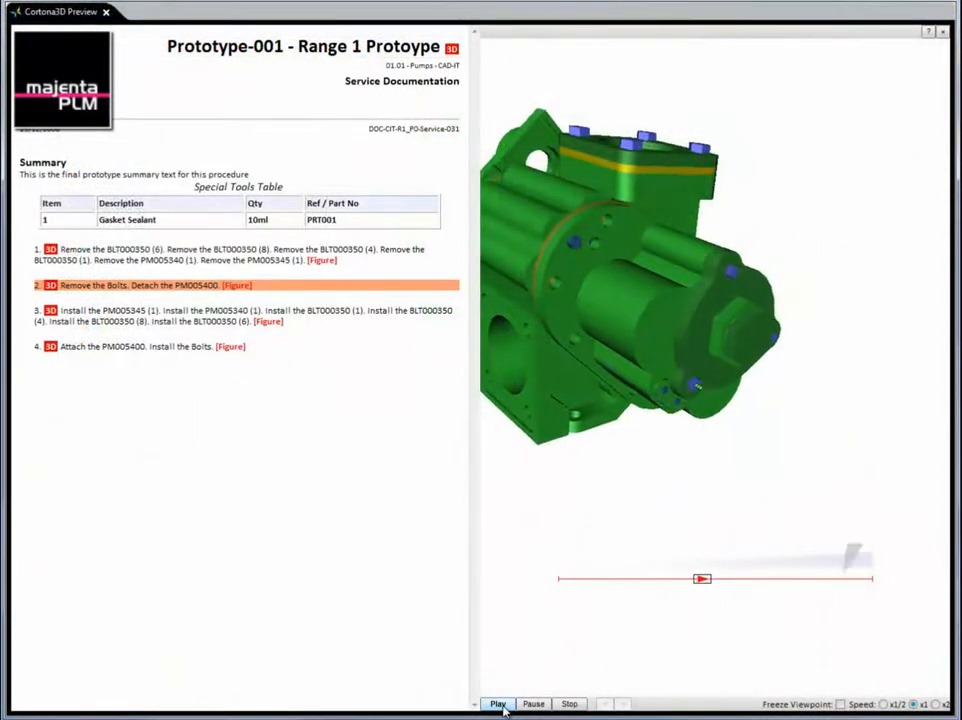
Play the step 2 pump animation removing the bolts and detaching PM005400.
click(498, 704)
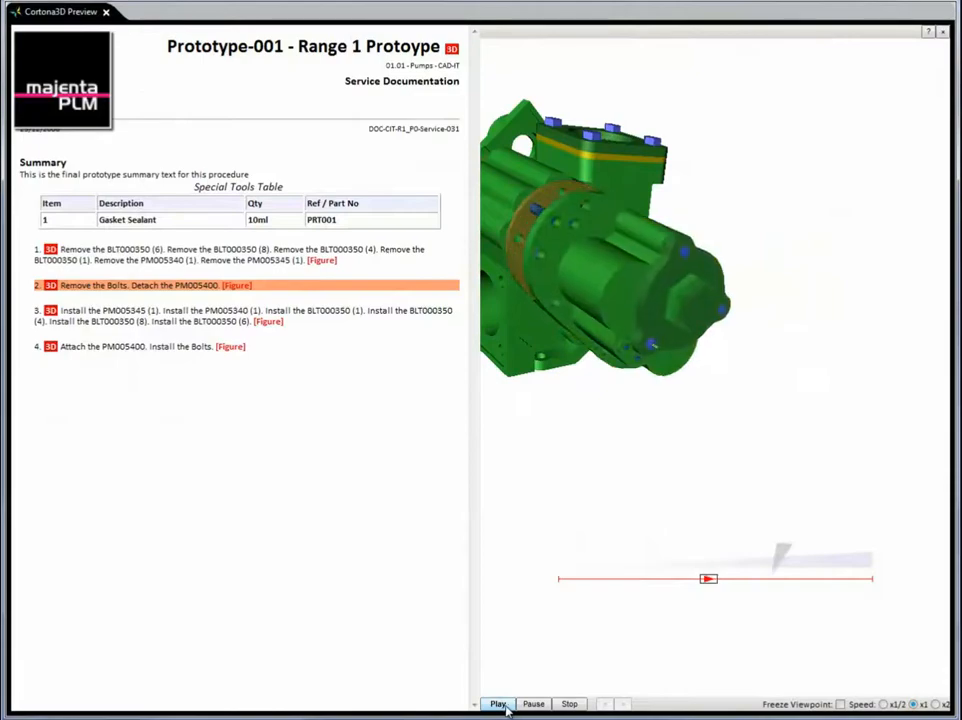
click(497, 704)
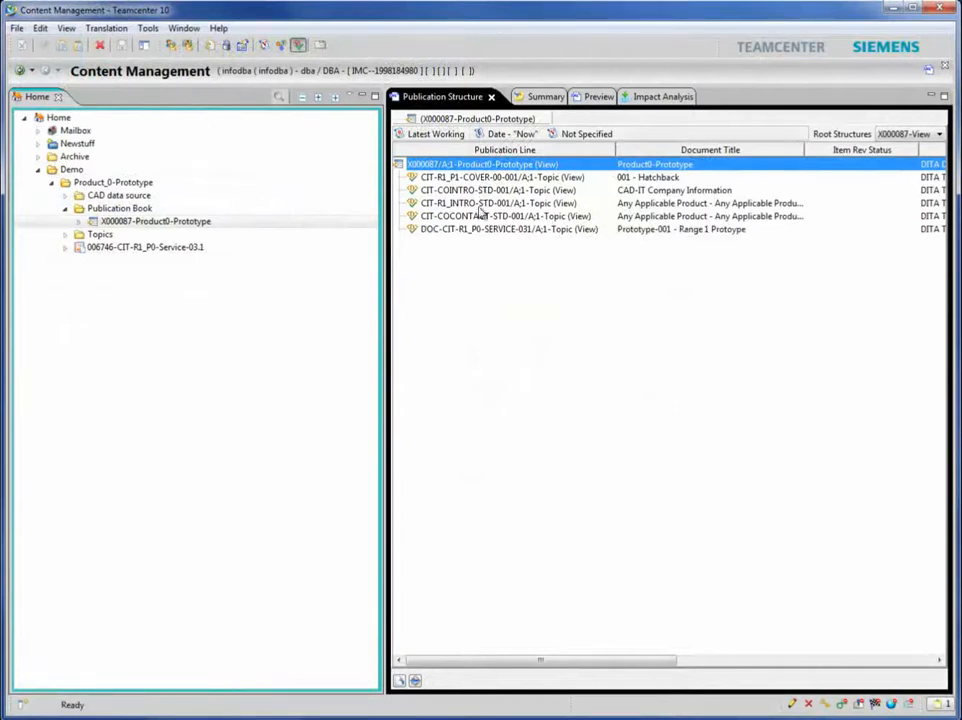
Publish X000087-Product0-Prototype with CIT-Default-PDF, English US, Composed Document.
click(508, 229)
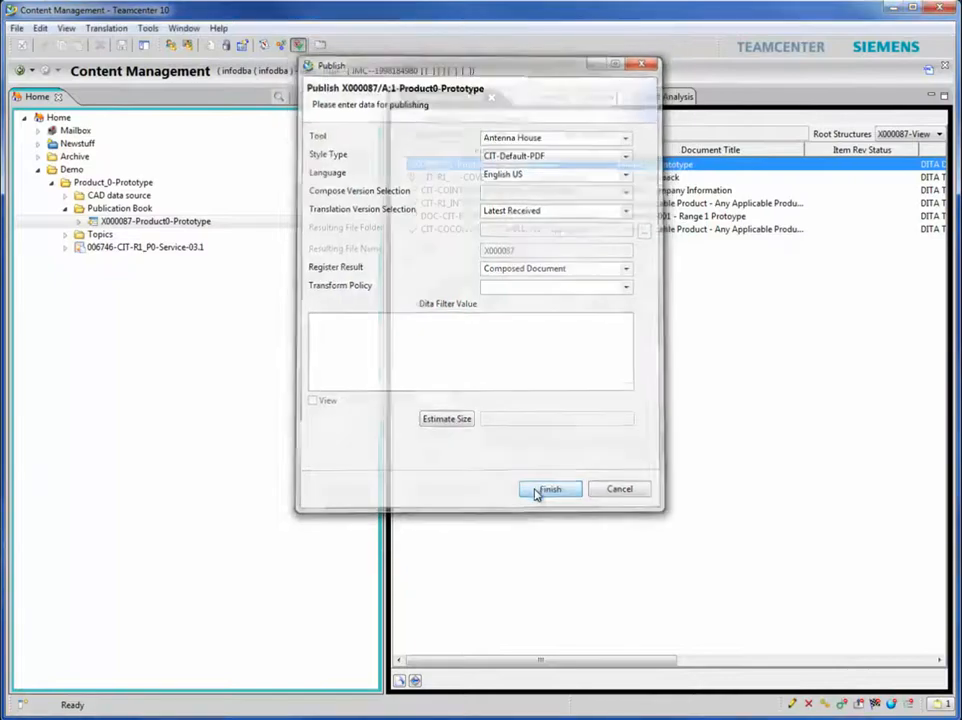
click(549, 489)
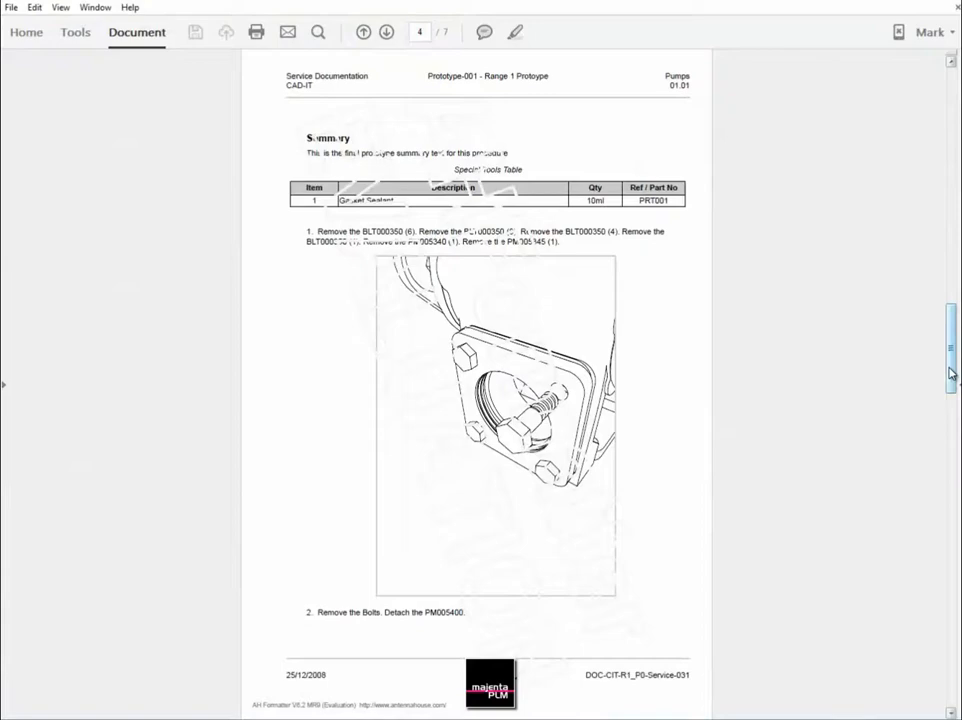
click(363, 31)
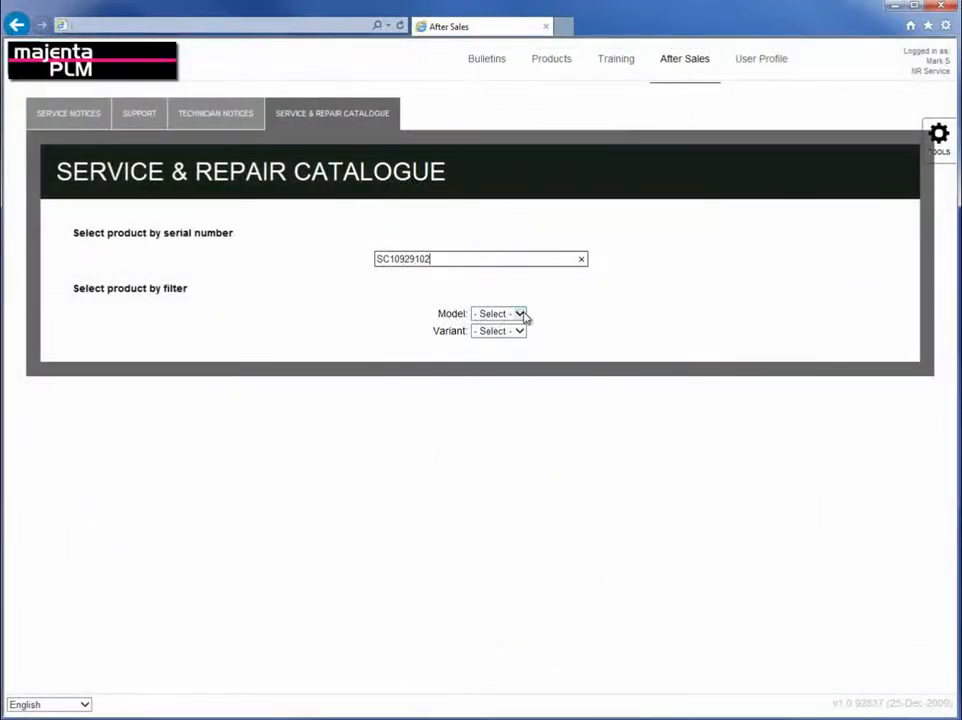
Select the model and variant for serial SC10929102 to reach its Manufacturing Assembly Manual.
click(498, 313)
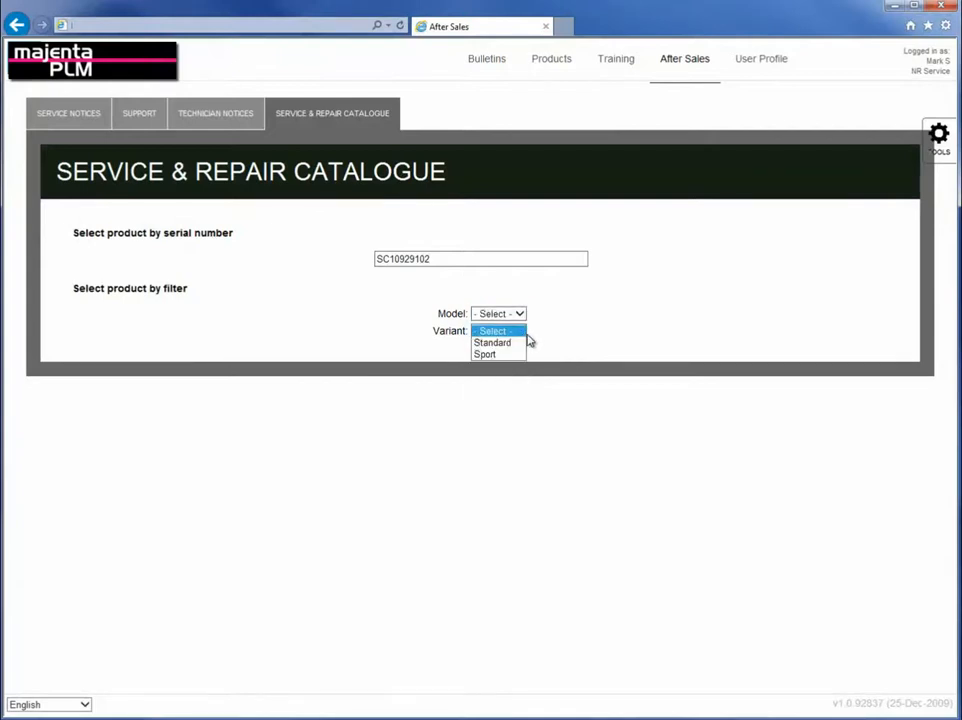
click(569, 324)
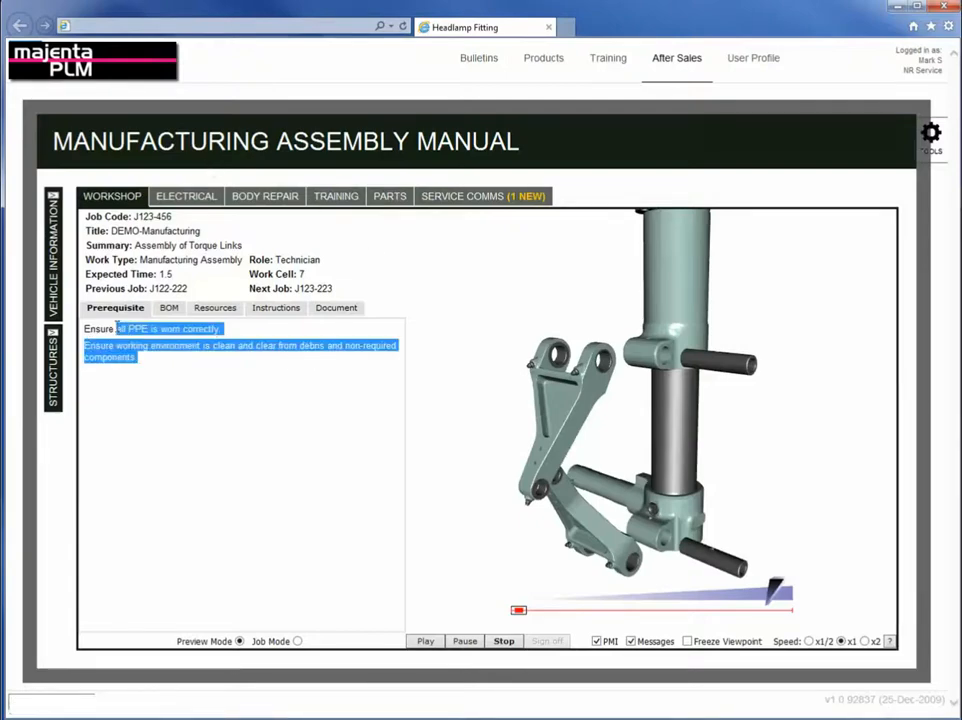
click(161, 307)
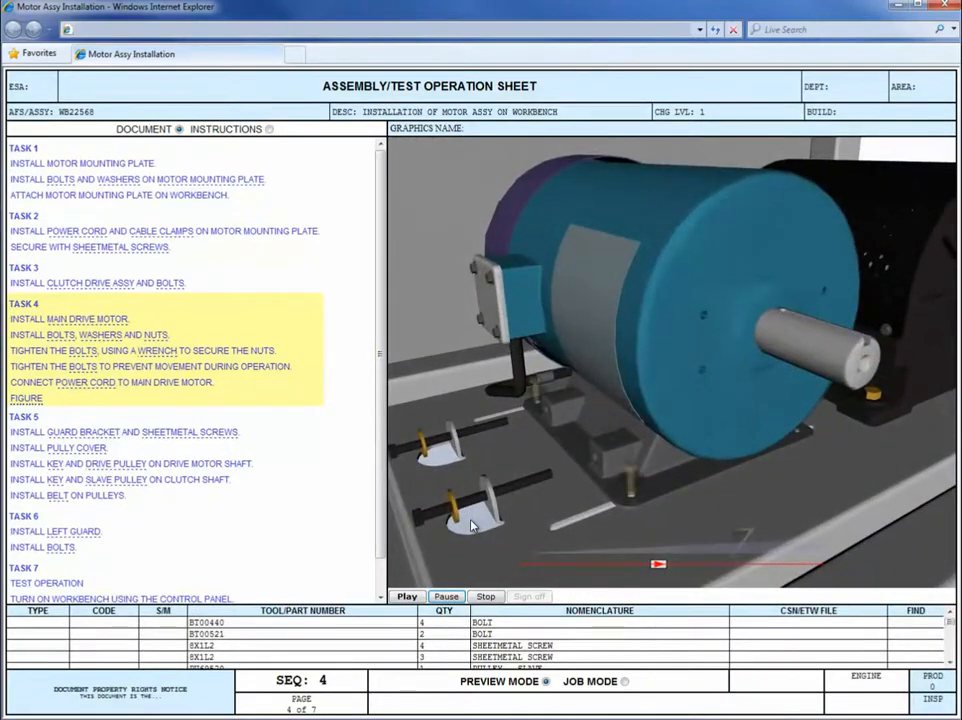
click(406, 596)
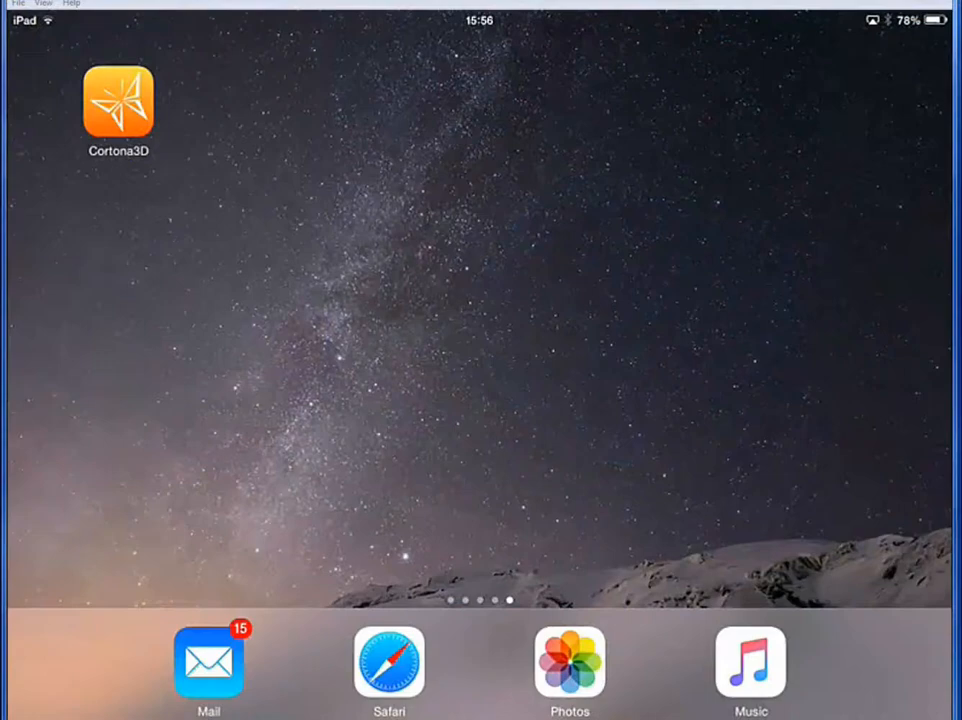
Launch Cortona3D on the iPad, play the housing assembly animation, and scrub the timeline.
click(117, 104)
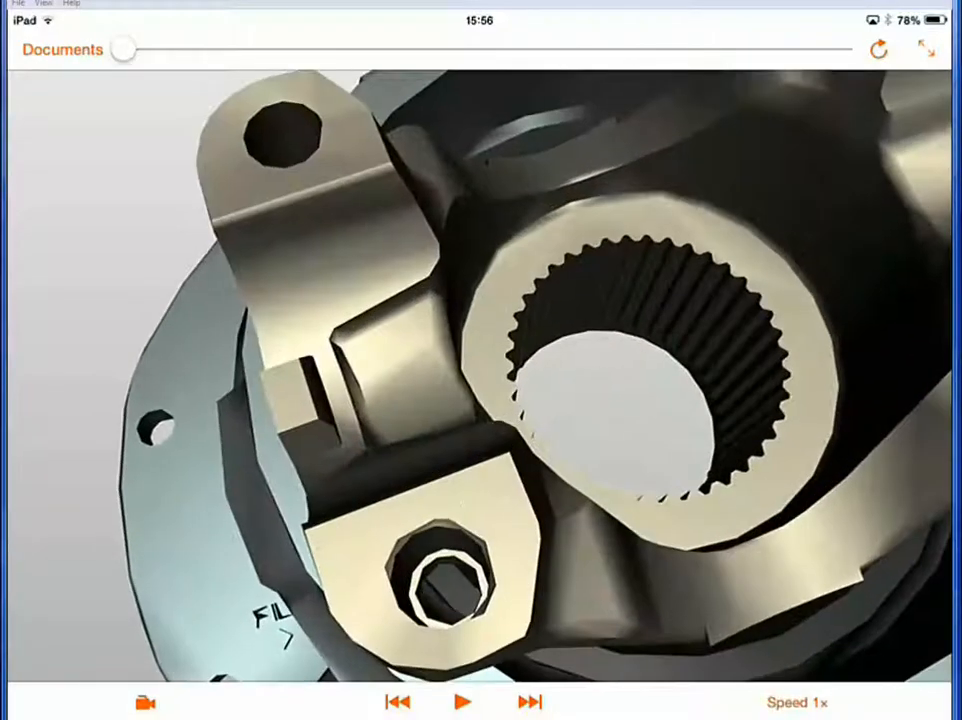
click(461, 701)
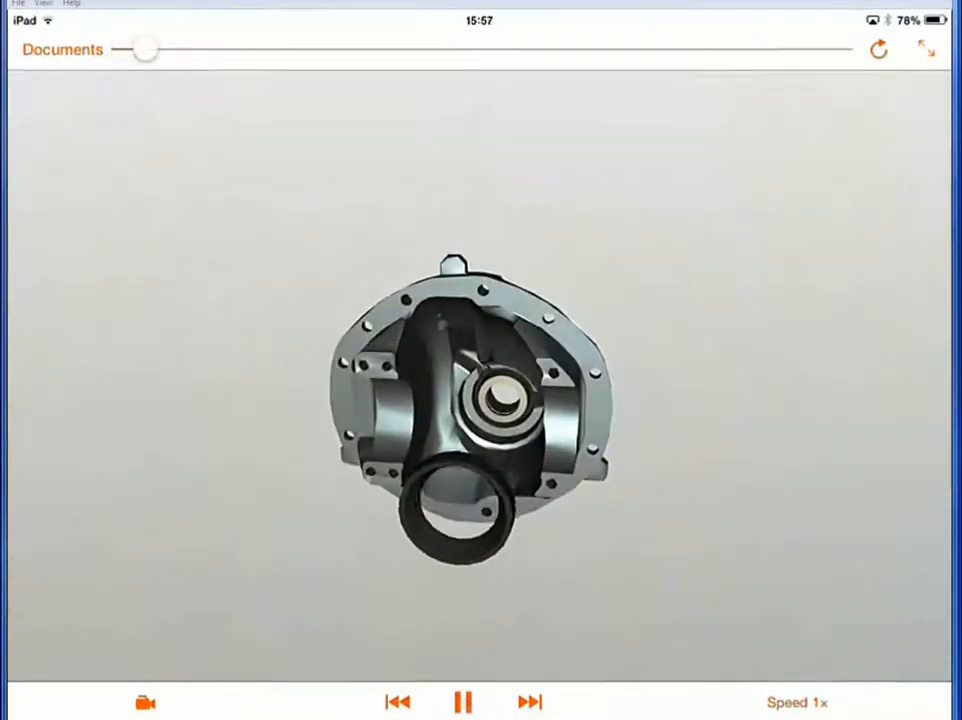
drag(143, 49, 187, 49)
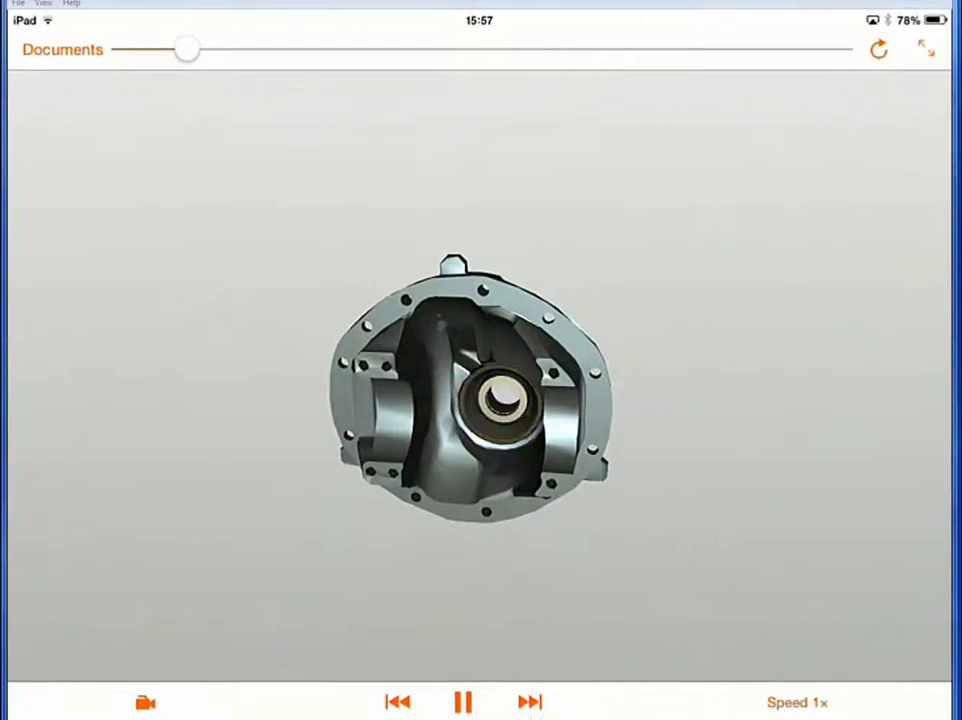